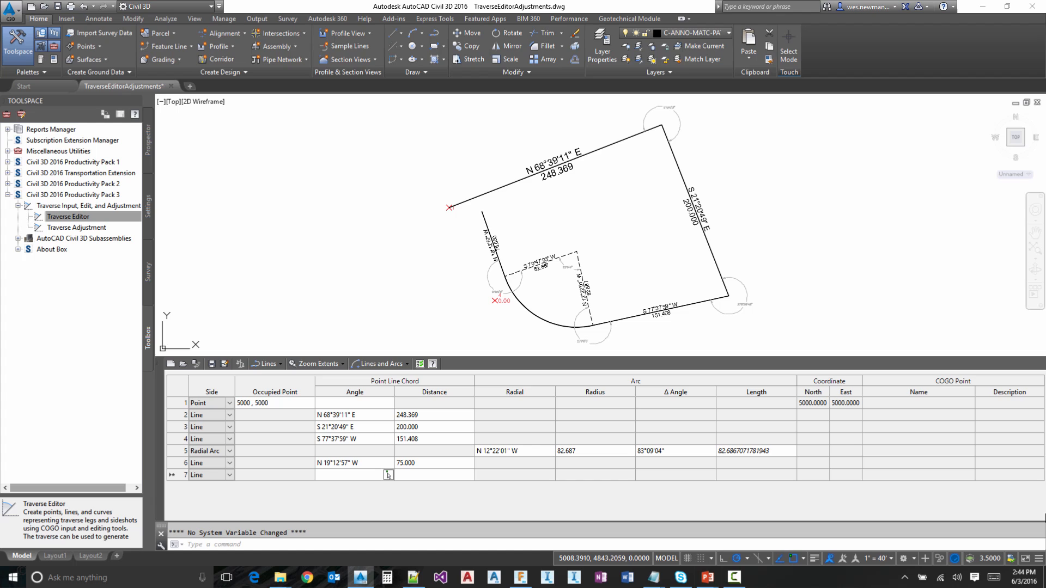
mouse_move(1000, 503)
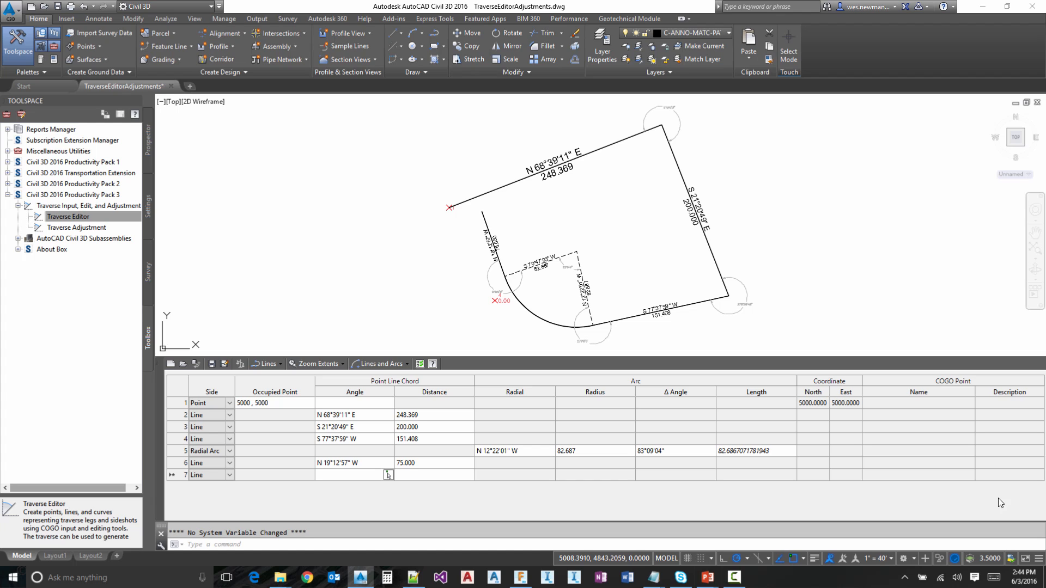
mouse_move(239, 363)
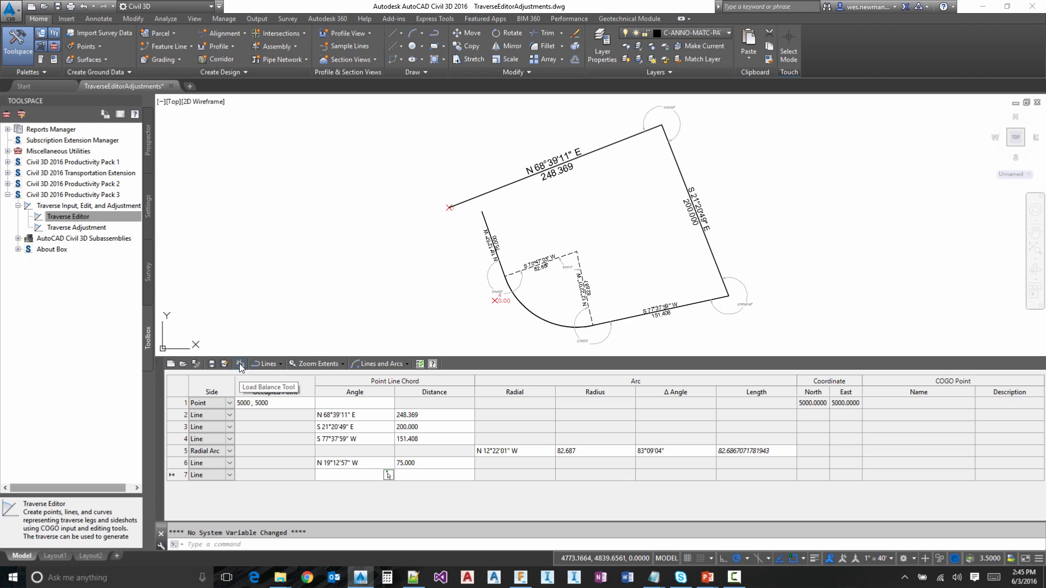
mouse_move(212, 363)
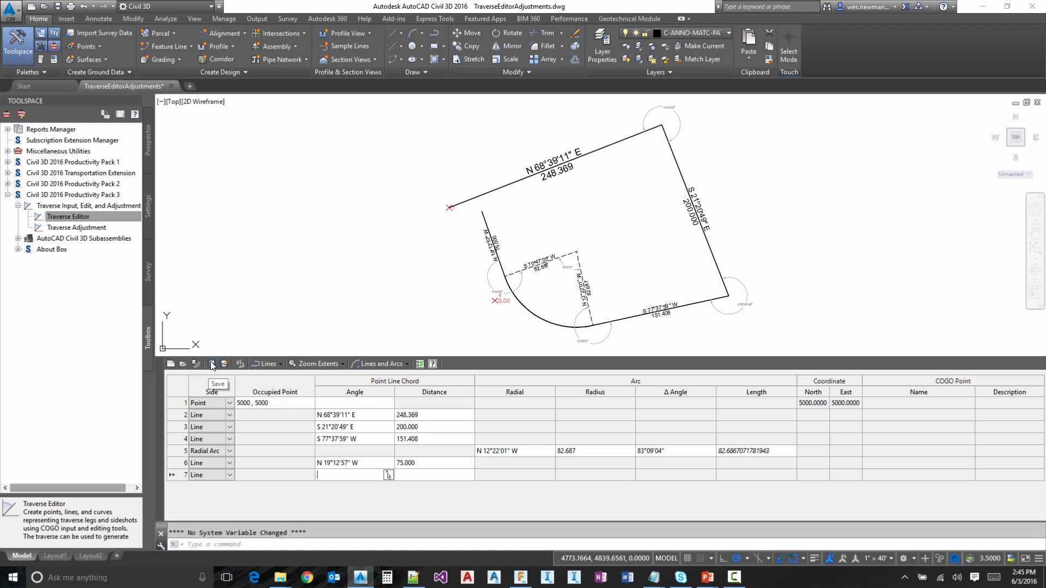
Save the traverse as TraverseDemo2.trv2 in the Deeds folder.
left_click(69, 217)
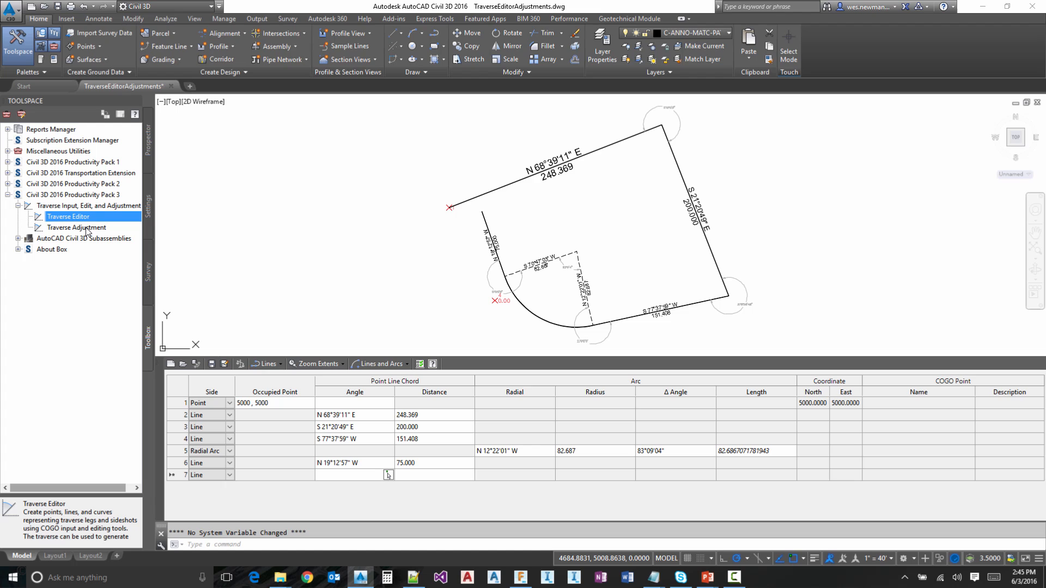
mouse_move(327, 307)
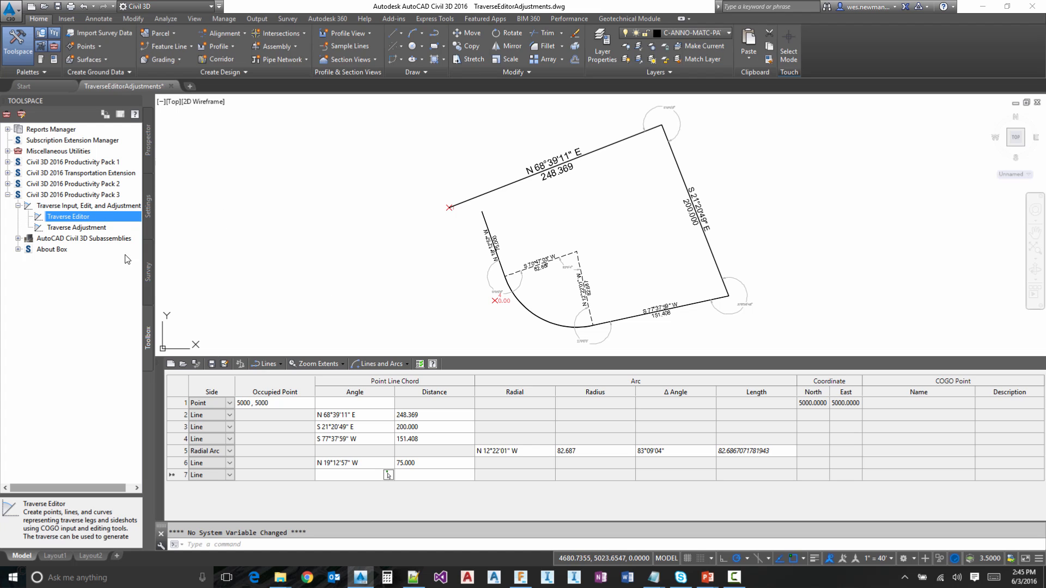
mouse_move(240, 363)
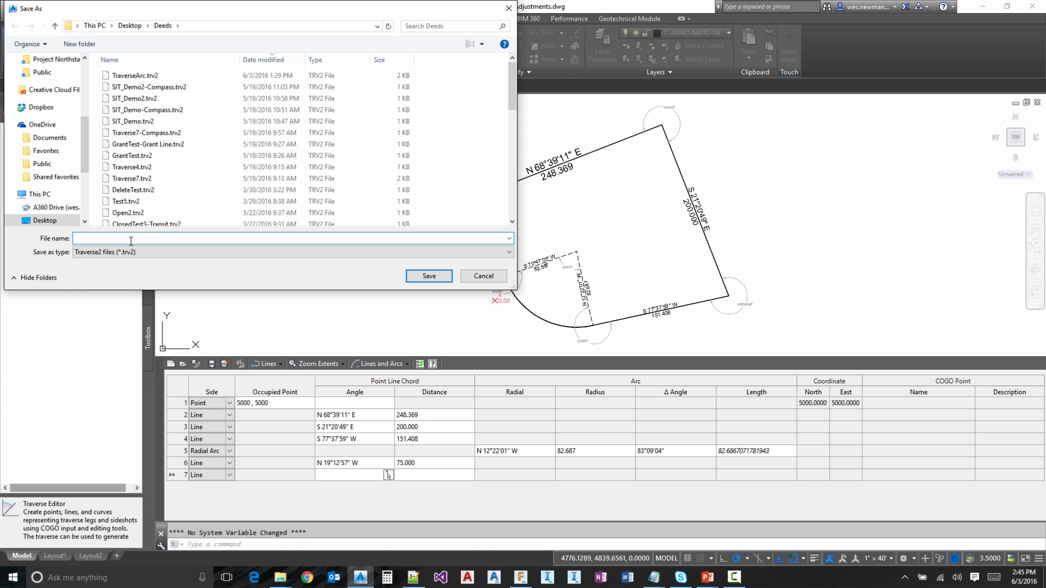
type("TraverseDemo")
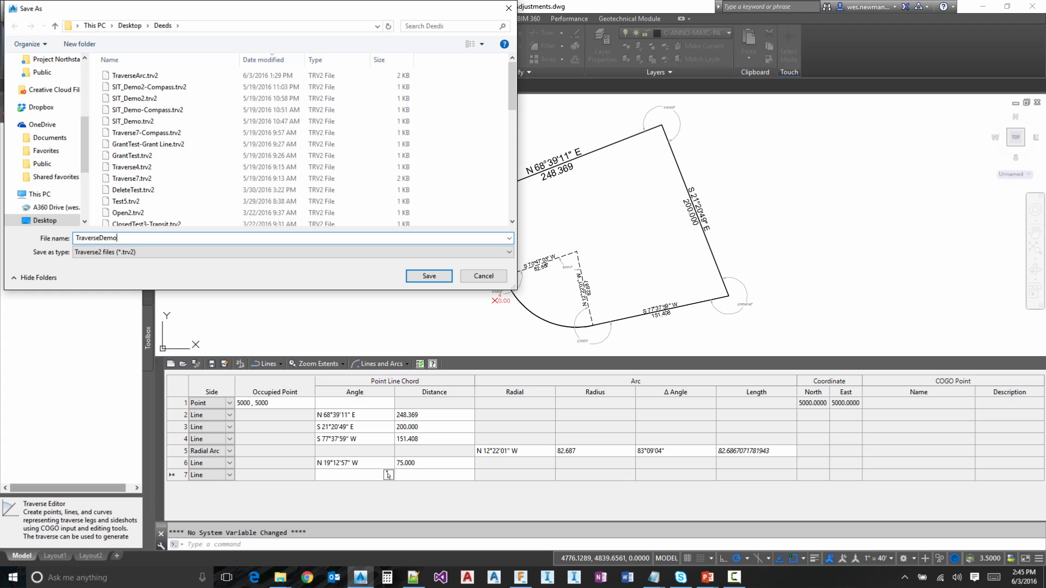
left_click(428, 276)
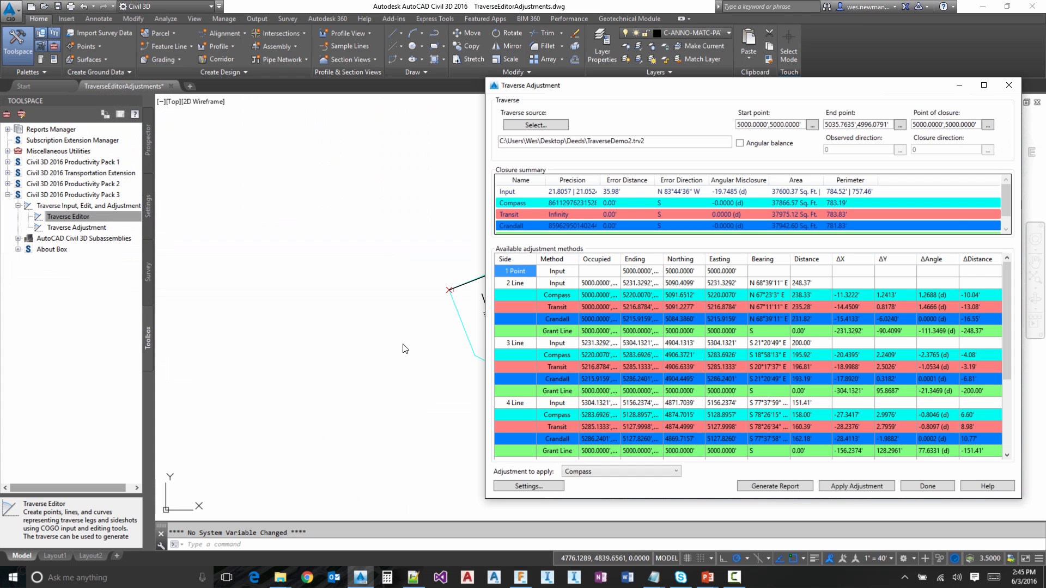
mouse_move(394, 348)
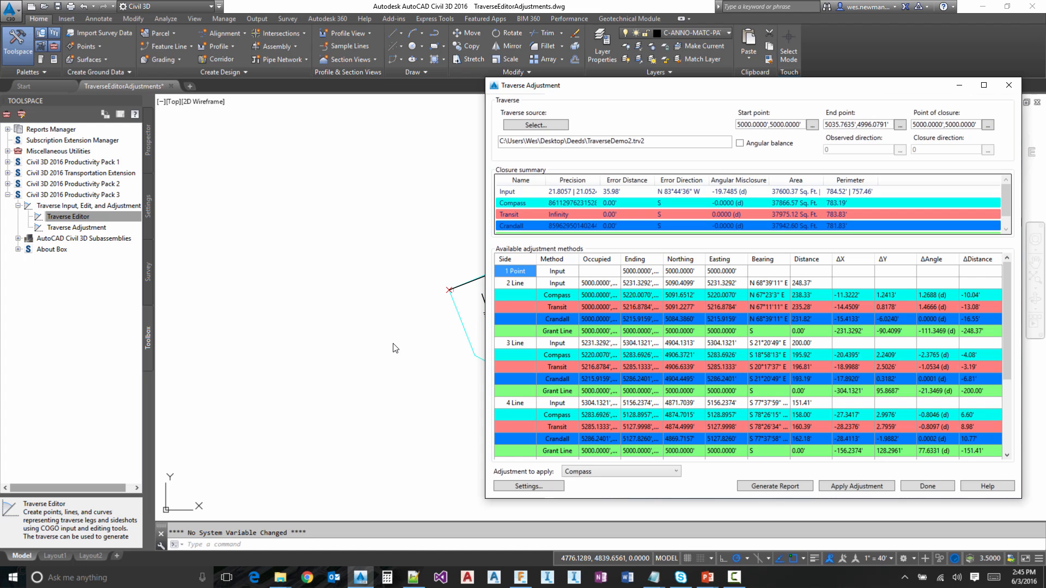
mouse_move(517, 345)
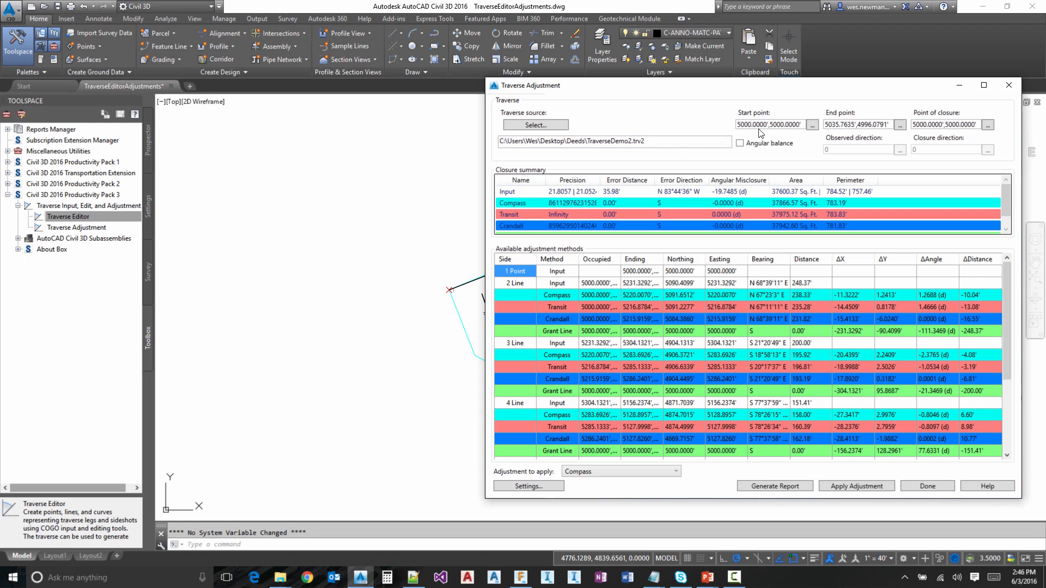
mouse_move(885, 156)
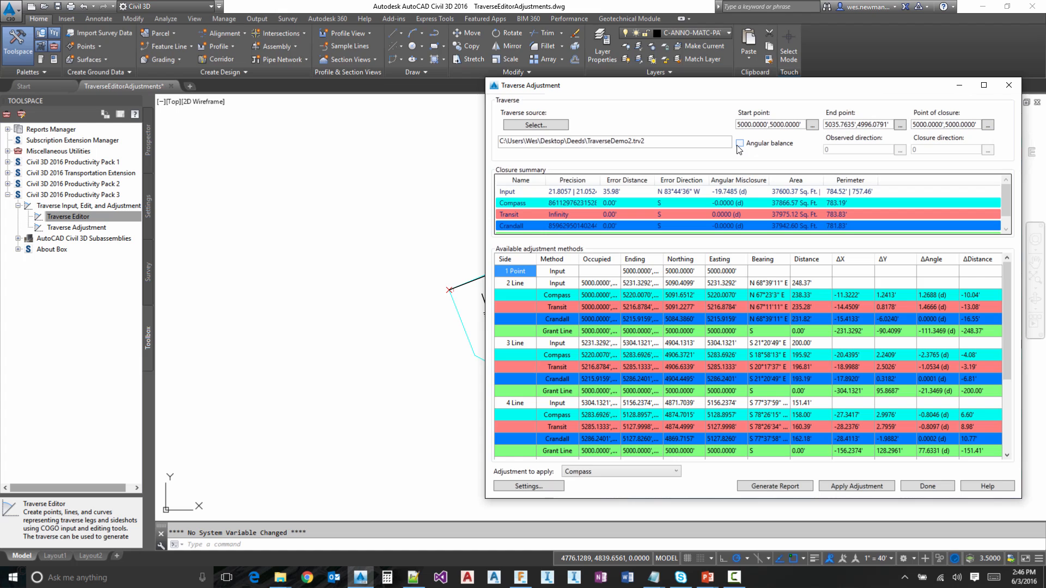
left_click(739, 143)
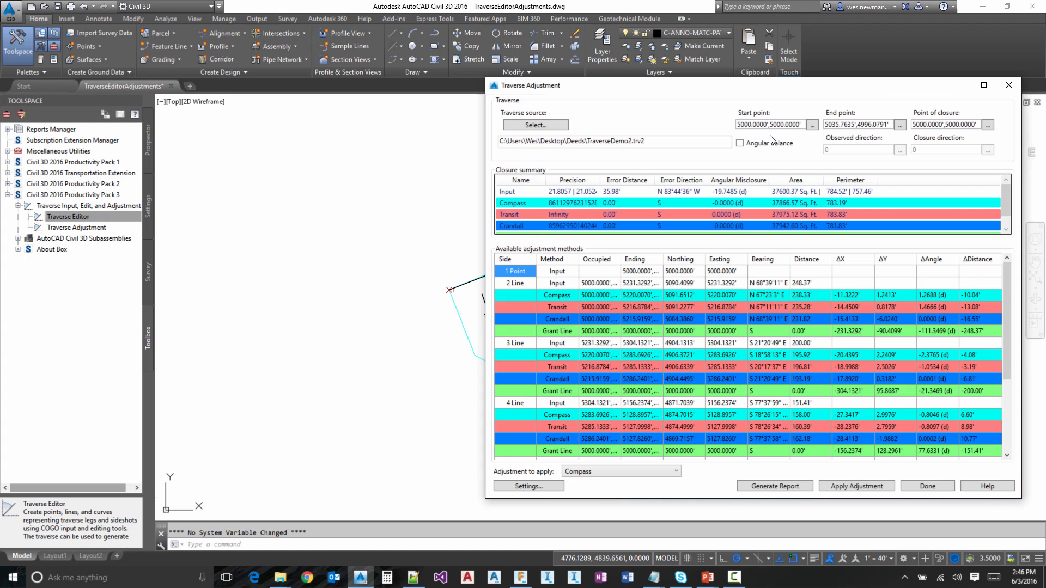
mouse_move(805, 145)
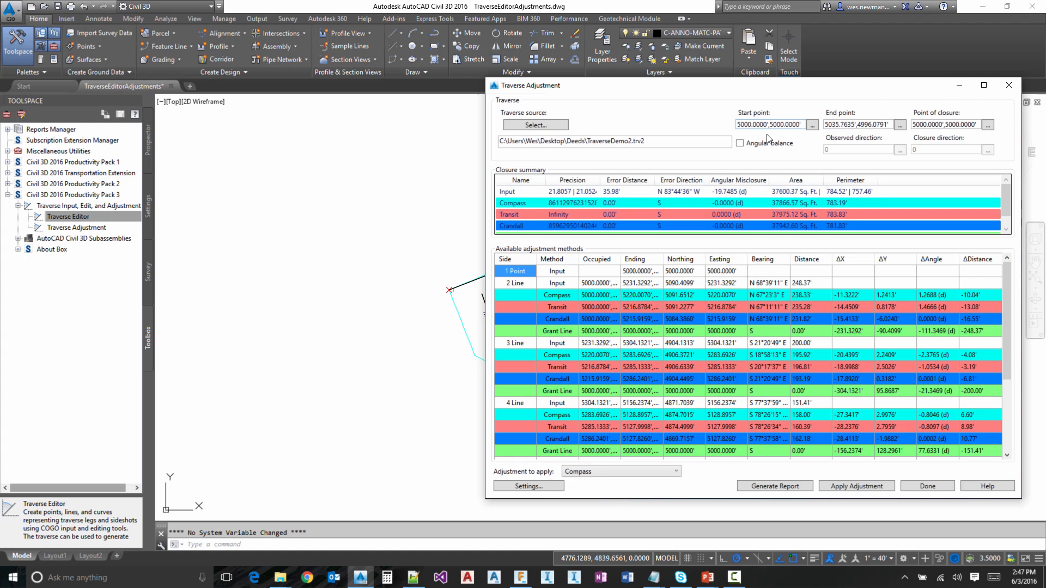
Turn on Angular balance in the Traverse Adjustment dialog.
left_click(740, 143)
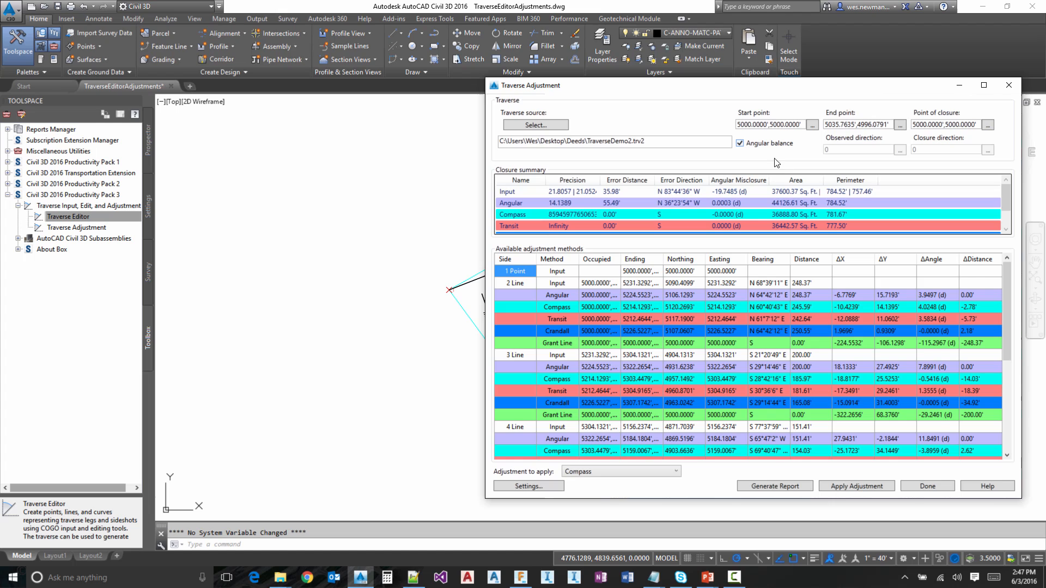
mouse_move(749, 158)
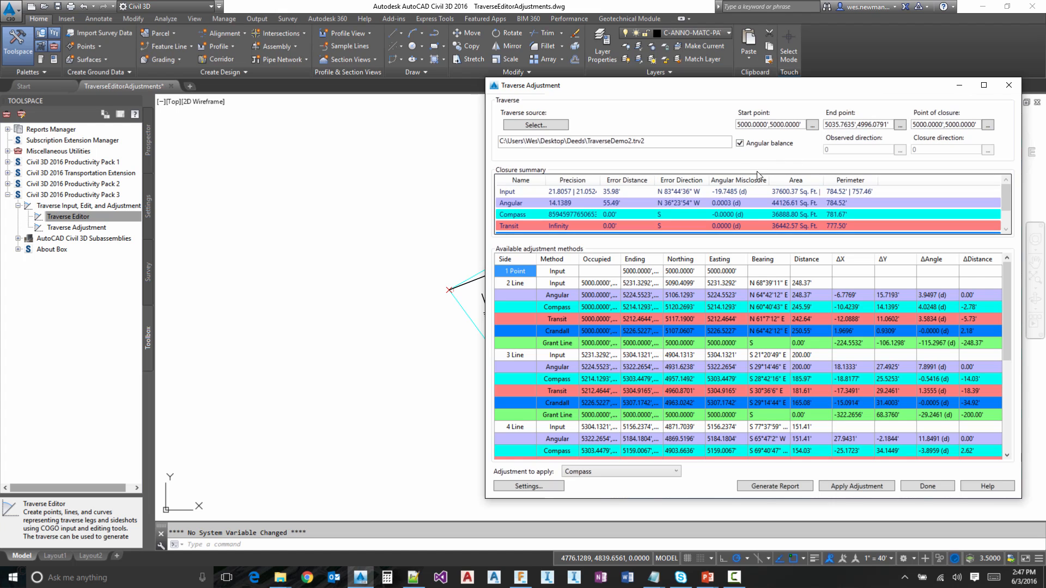
mouse_move(752, 158)
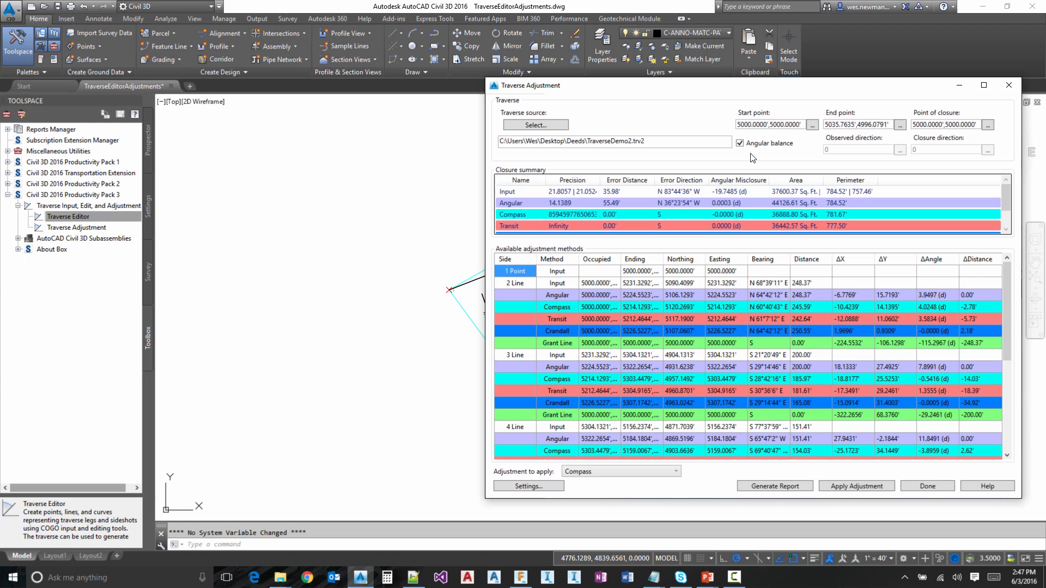
mouse_move(900, 152)
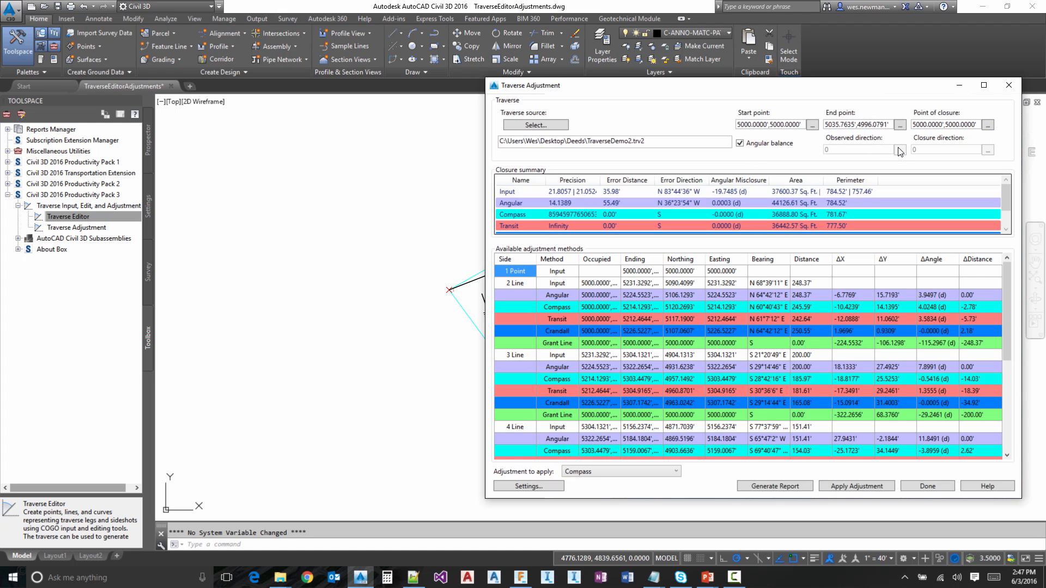
mouse_move(943, 143)
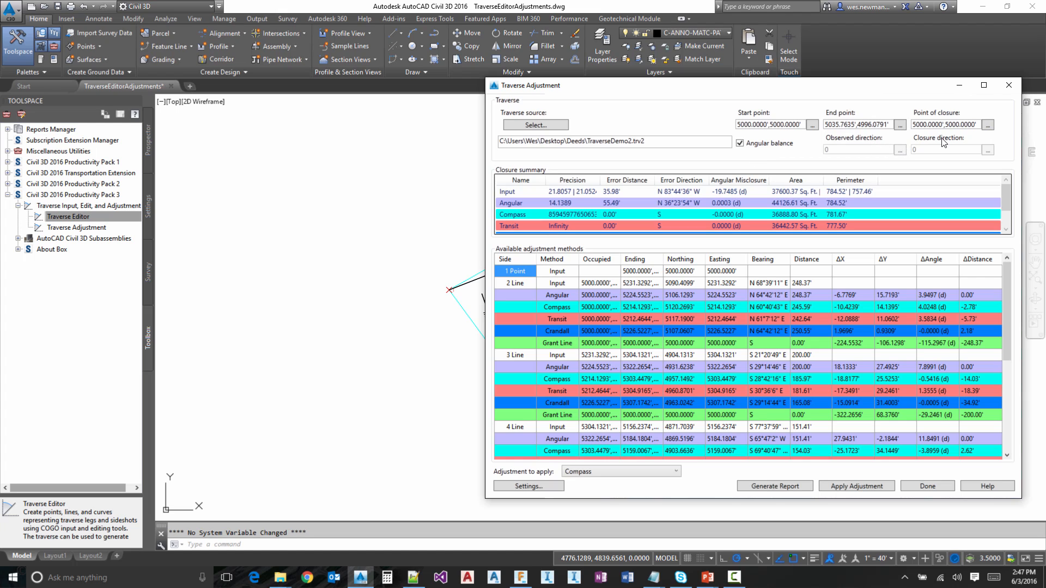
mouse_move(745, 160)
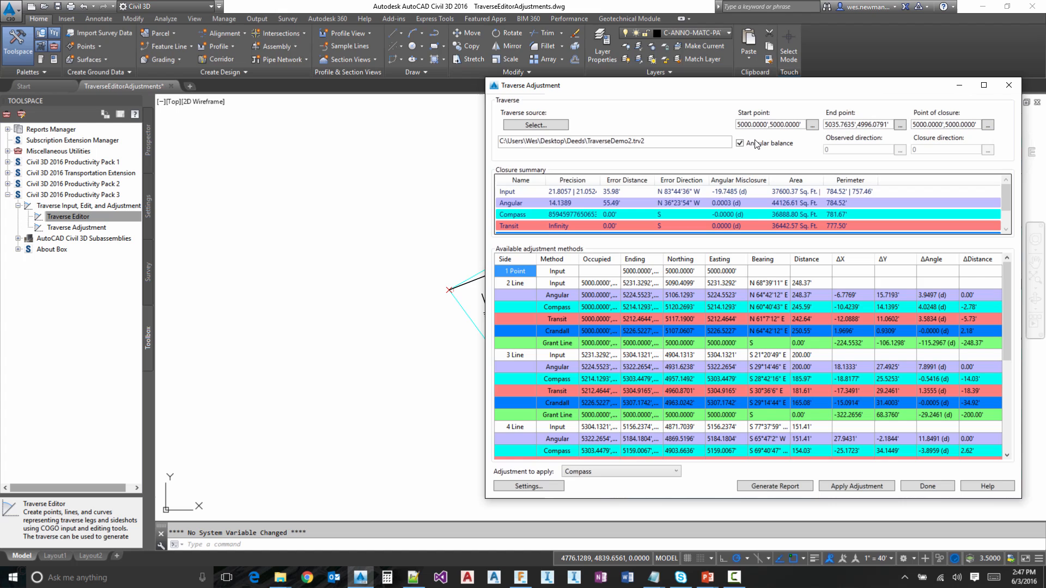
mouse_move(732, 159)
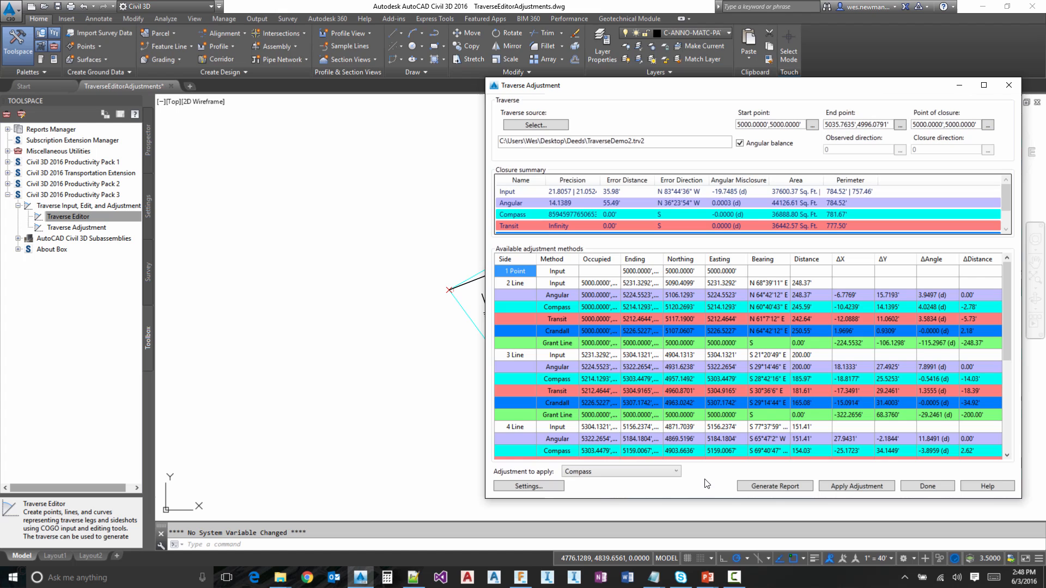
mouse_move(804, 155)
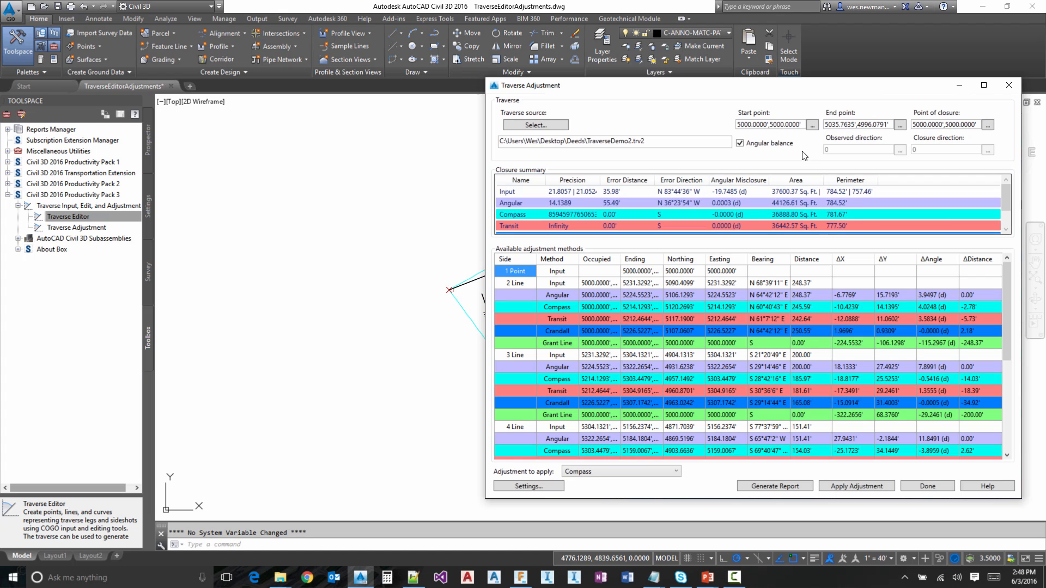
left_click(739, 143)
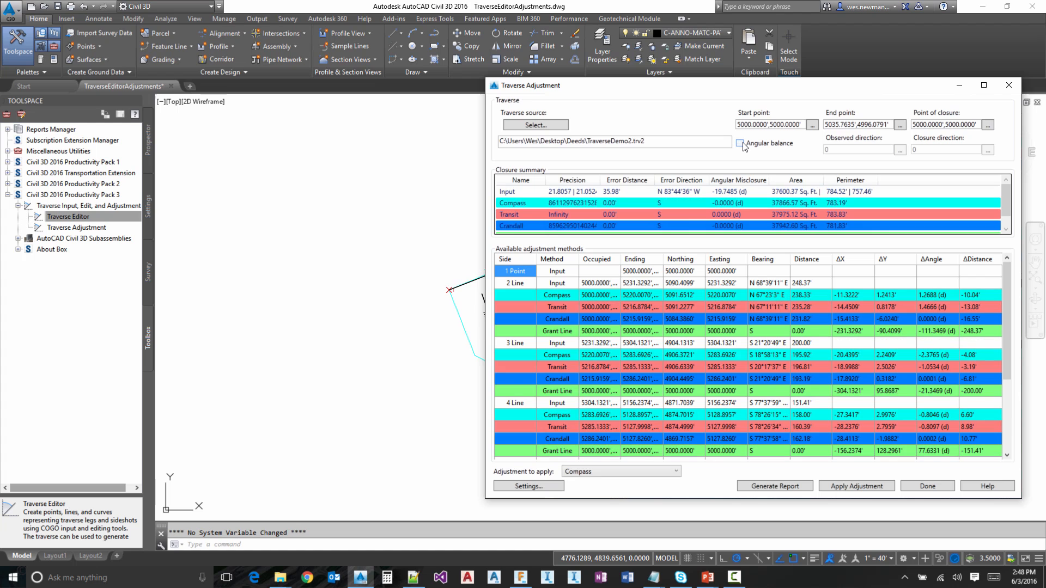
mouse_move(744, 152)
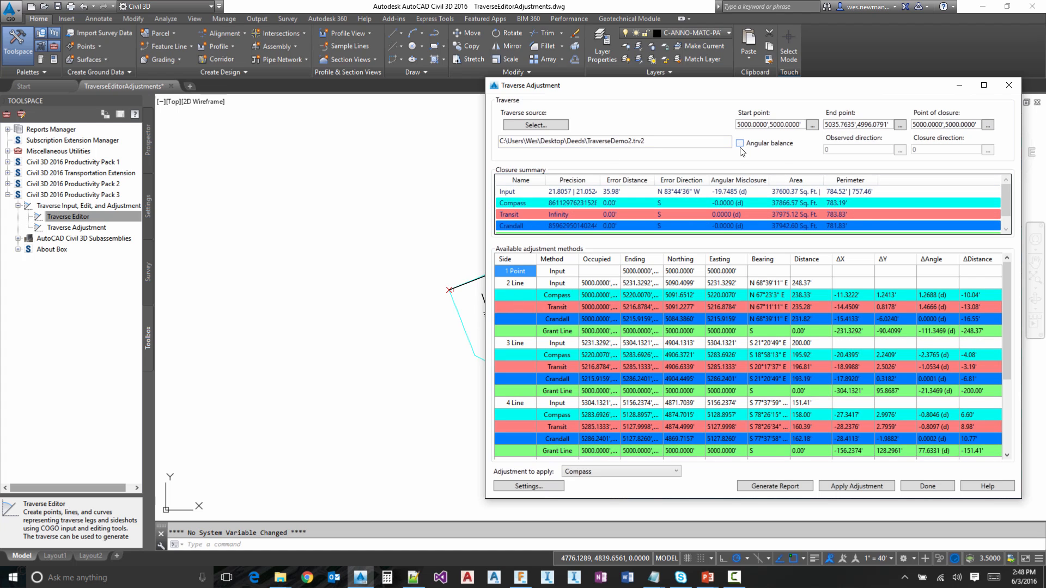
left_click(740, 143)
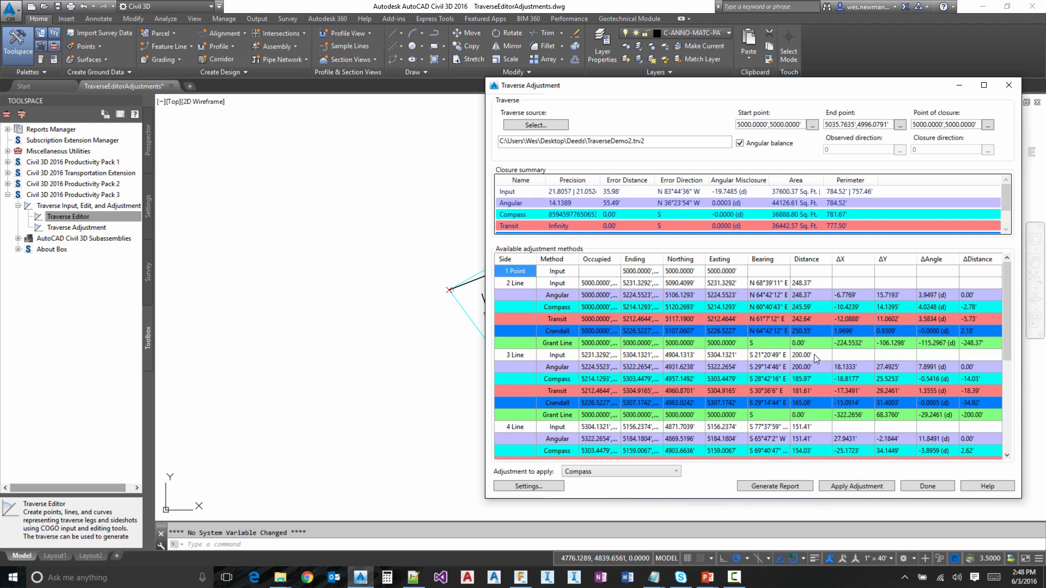
left_click(740, 142)
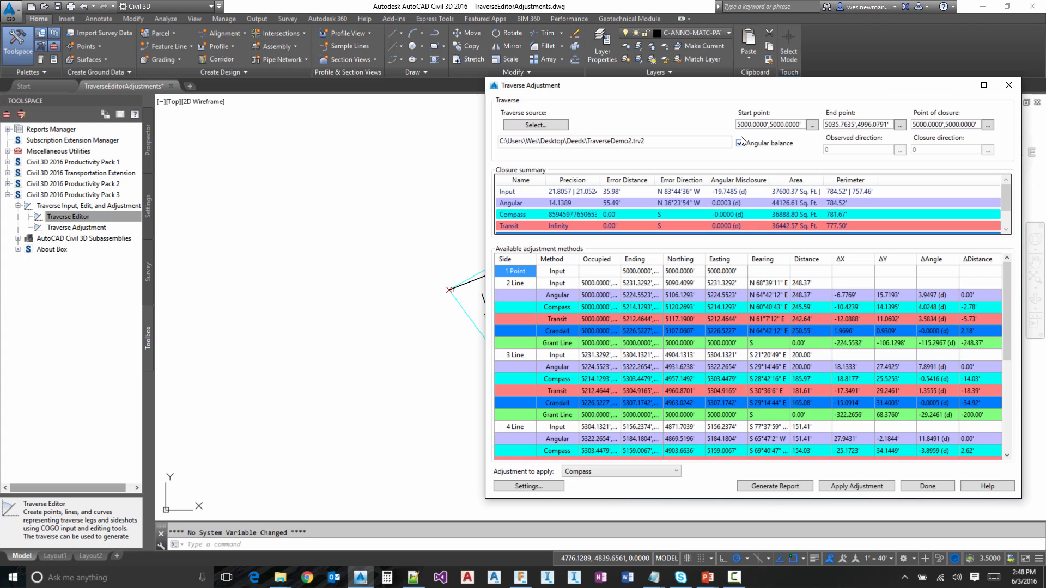
left_click(740, 143)
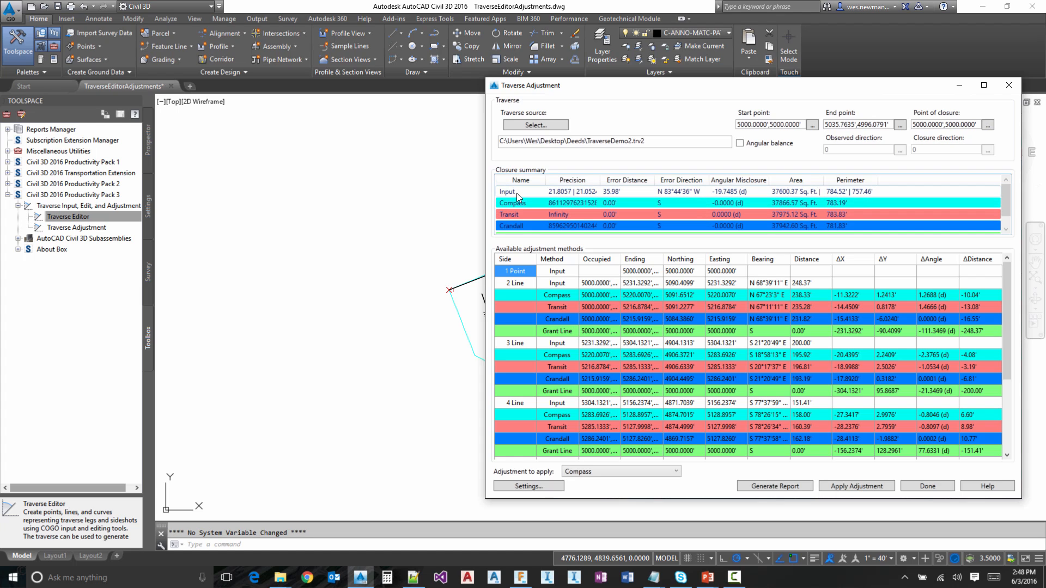
mouse_move(576, 193)
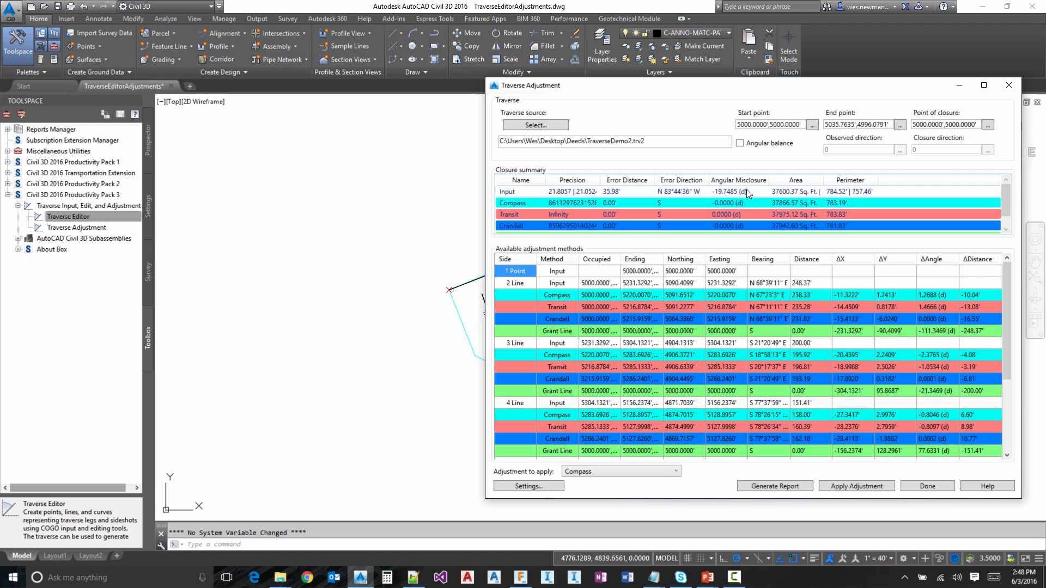
mouse_move(823, 197)
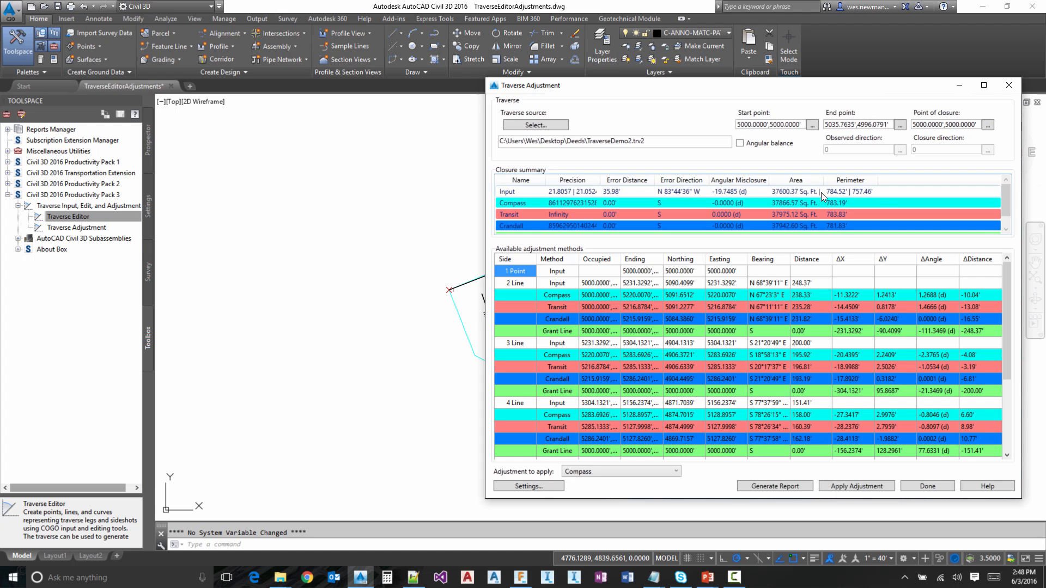
mouse_move(867, 196)
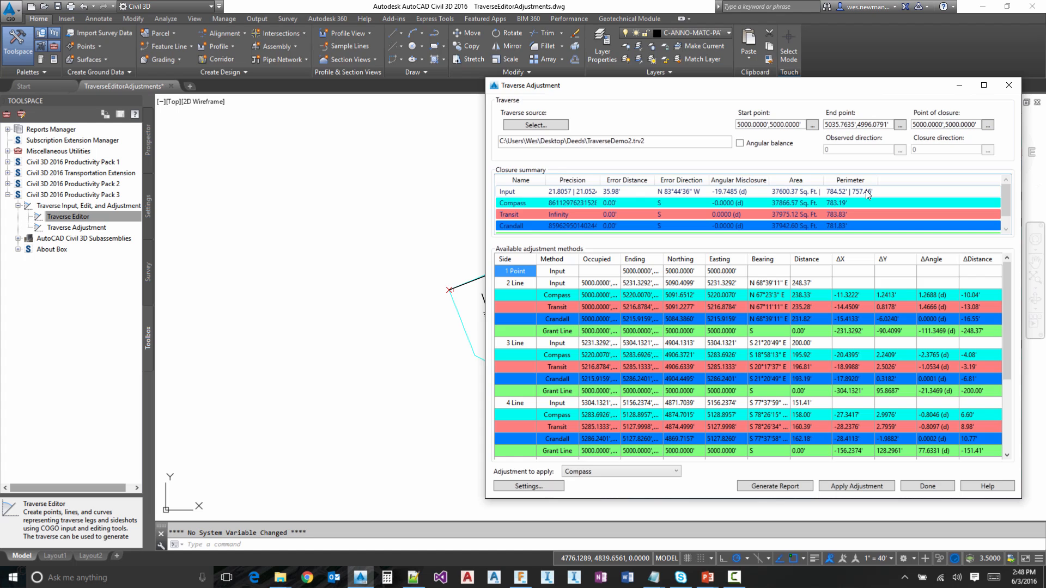
mouse_move(737, 106)
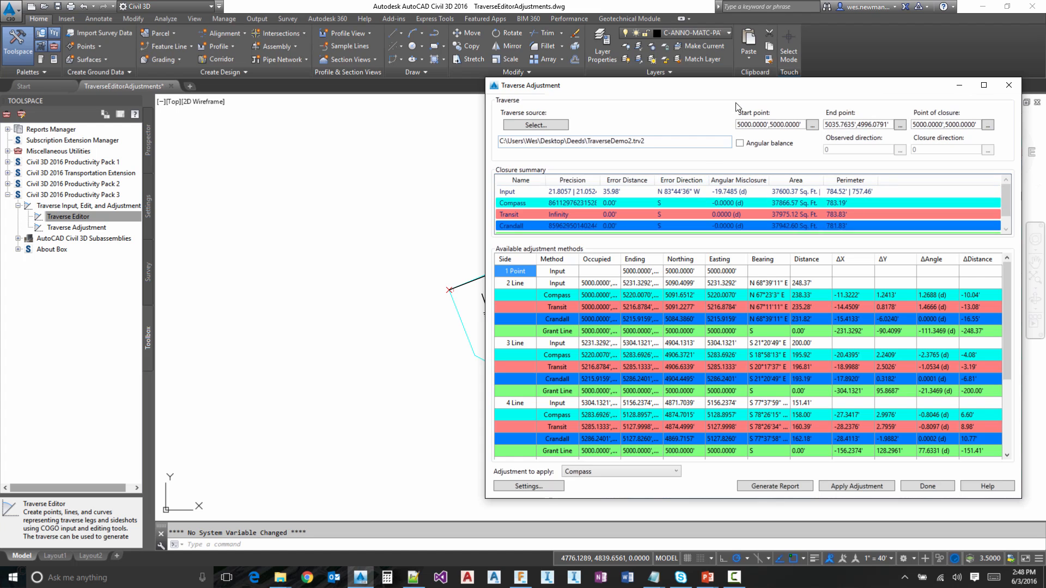
mouse_move(600, 180)
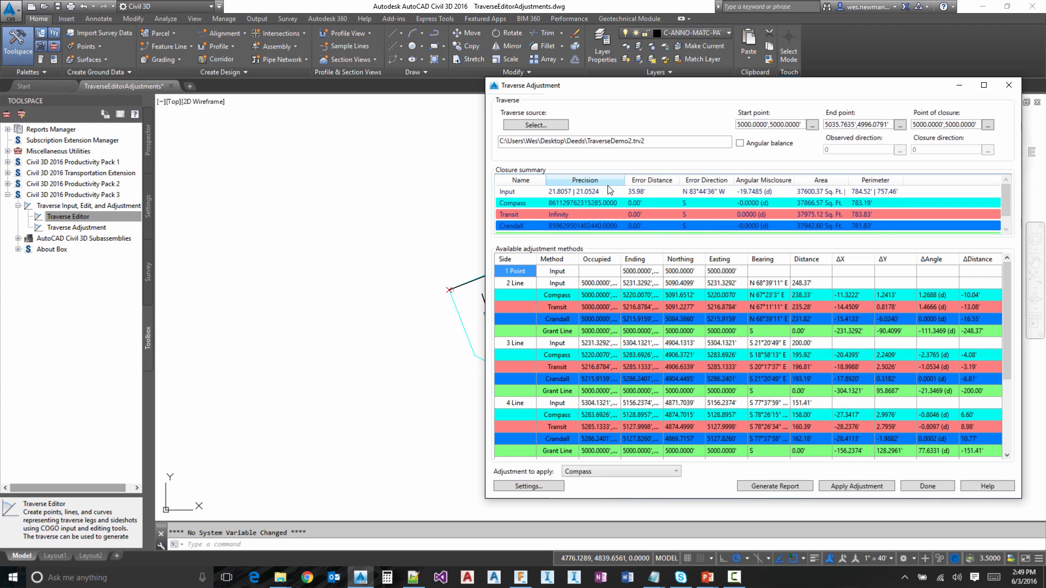
mouse_move(820, 208)
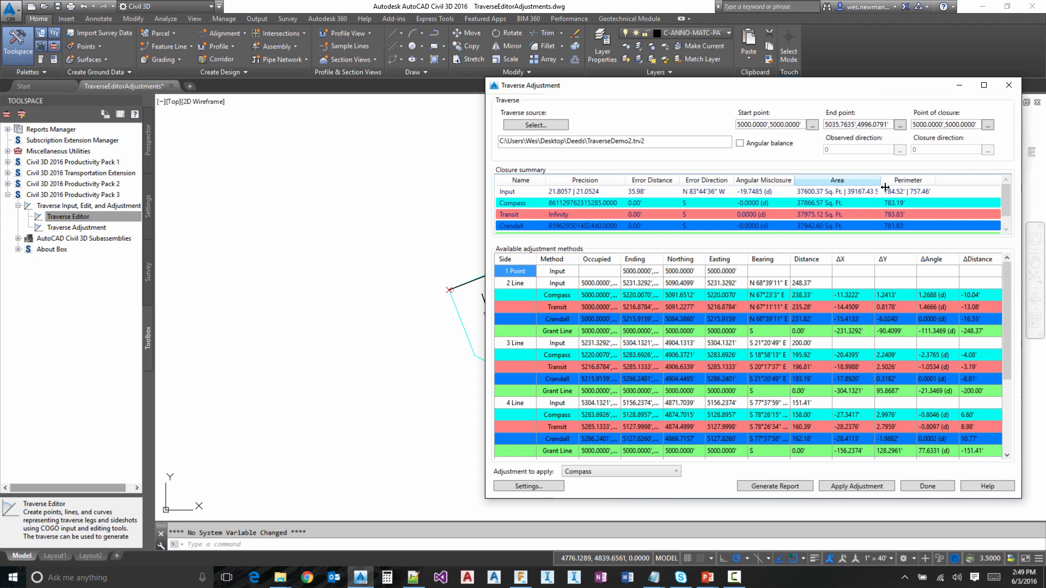
mouse_move(920, 238)
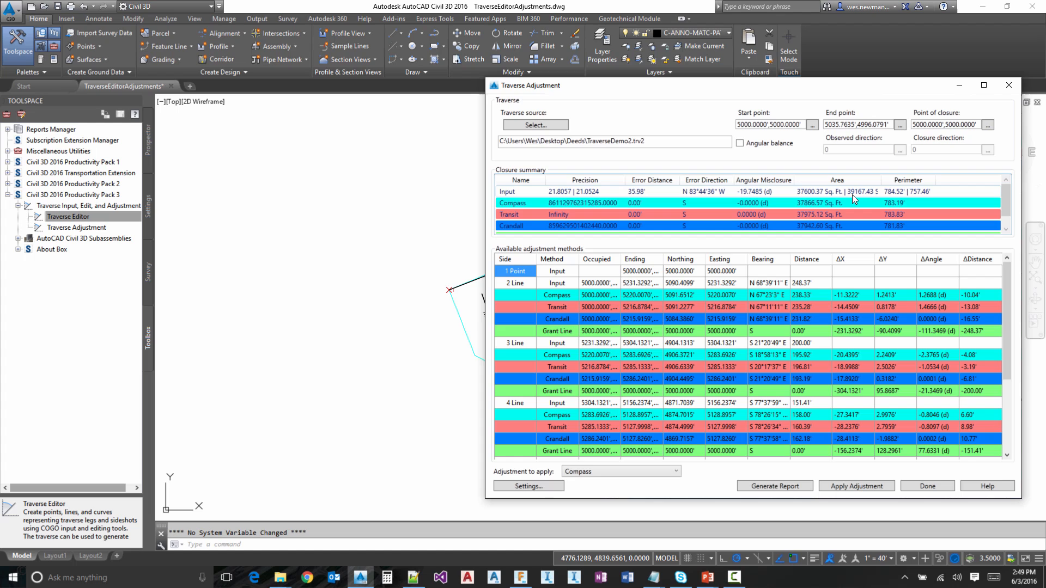
mouse_move(871, 199)
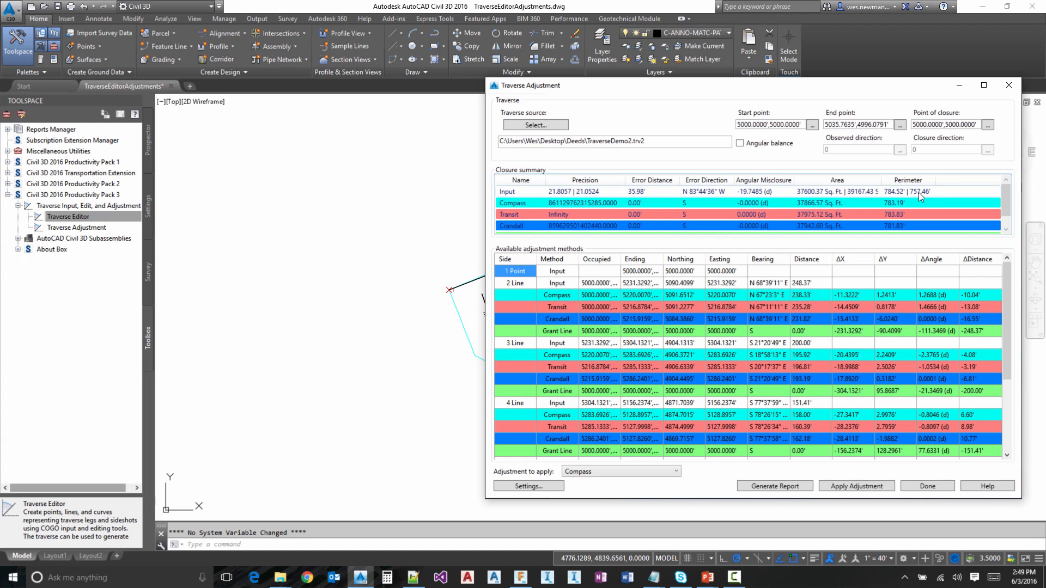
mouse_move(903, 194)
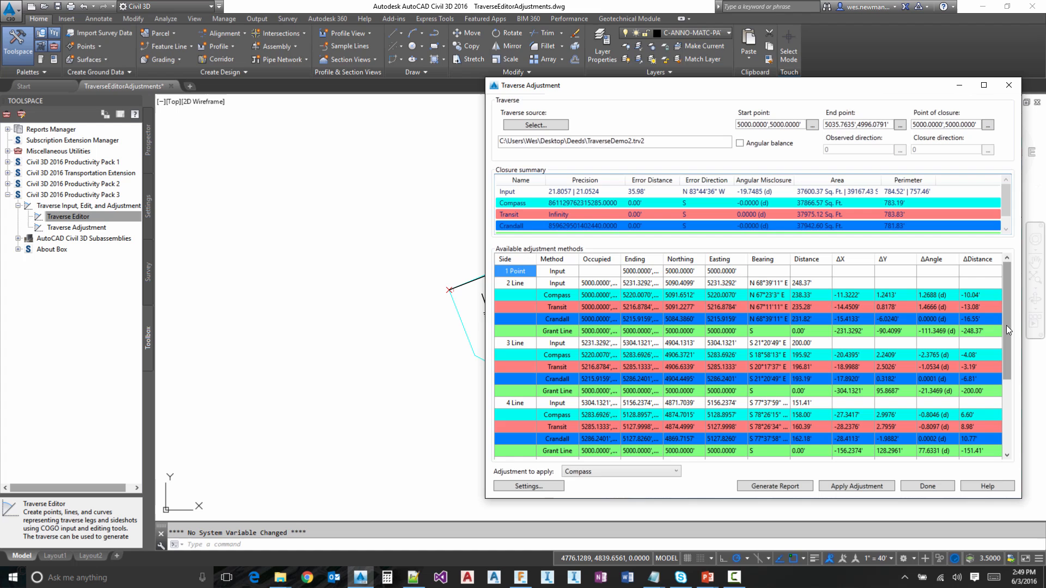
Scroll the Closure summary grid to view the precision and area values.
scroll("down", 3)
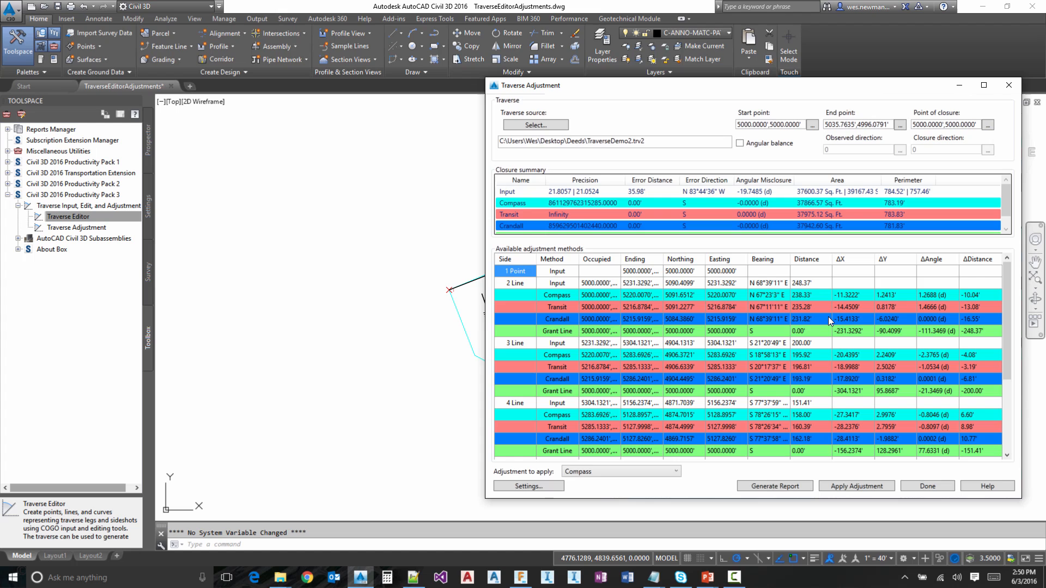
mouse_move(838, 310)
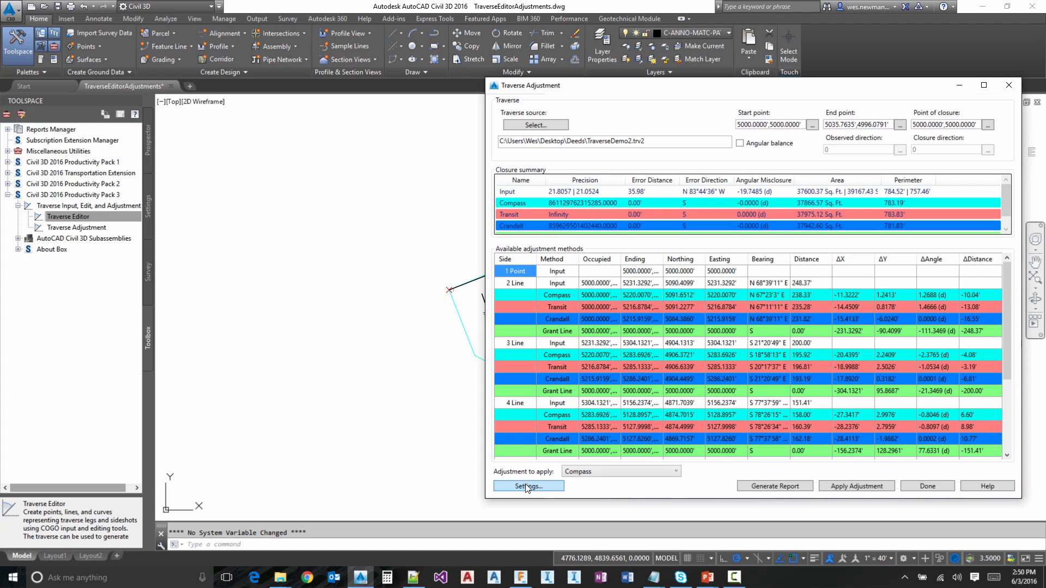
Exclude Transit, Crandall and Grant Line from comparison, keeping Compass as the applied method.
left_click(527, 485)
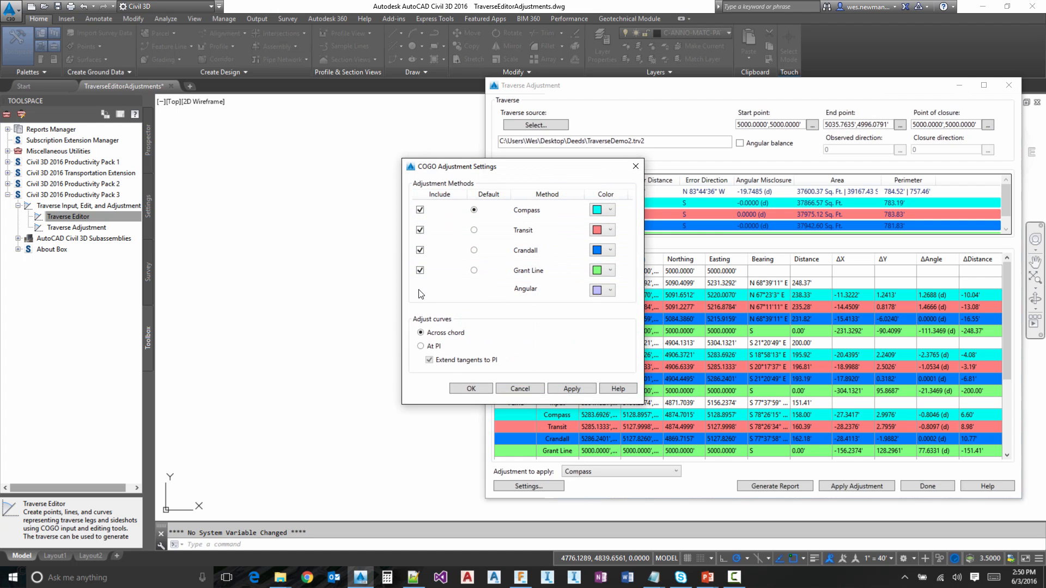
left_click(421, 250)
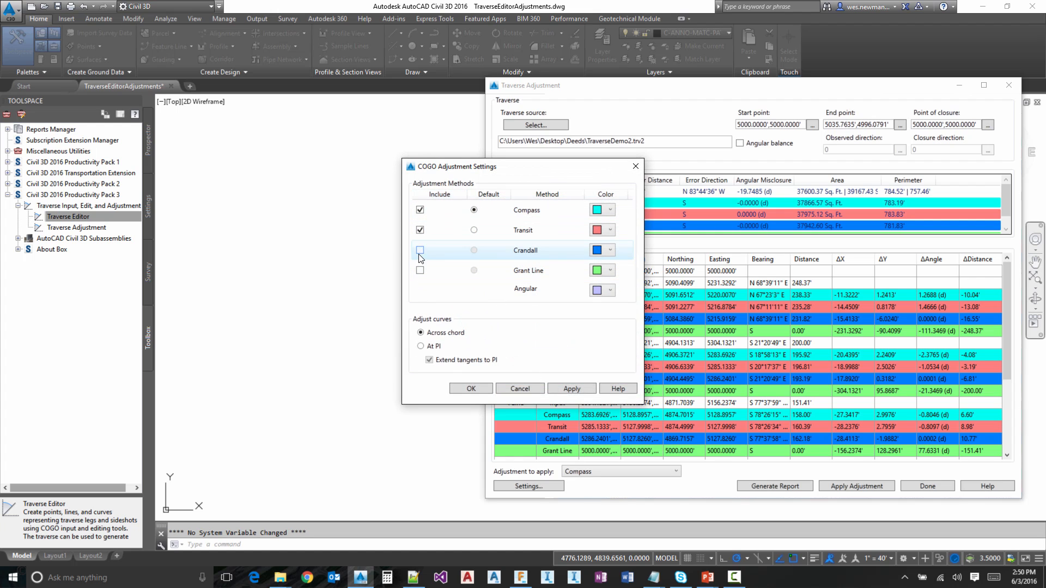
left_click(470, 388)
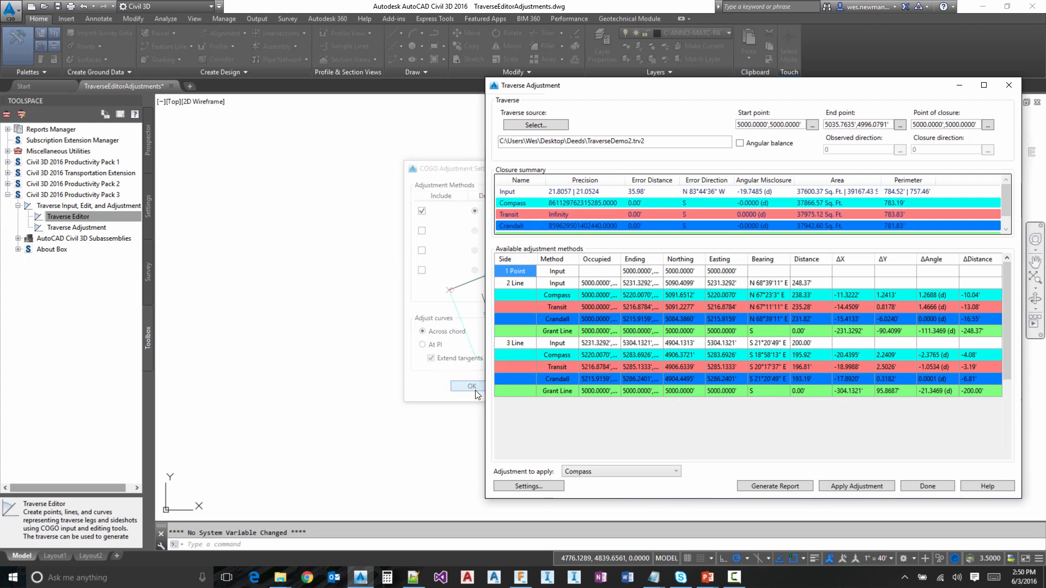
left_click(467, 386)
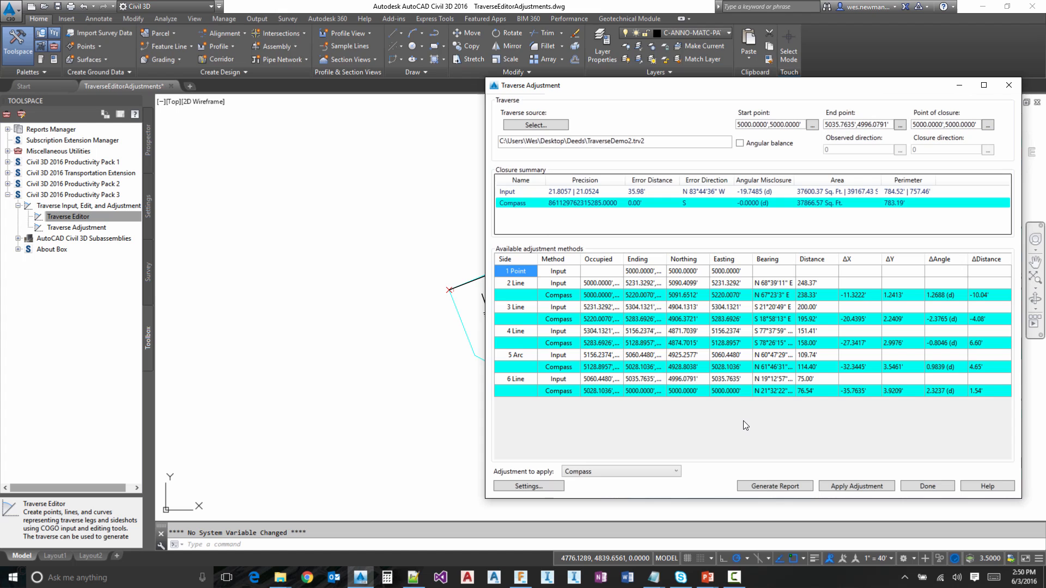
mouse_move(635, 450)
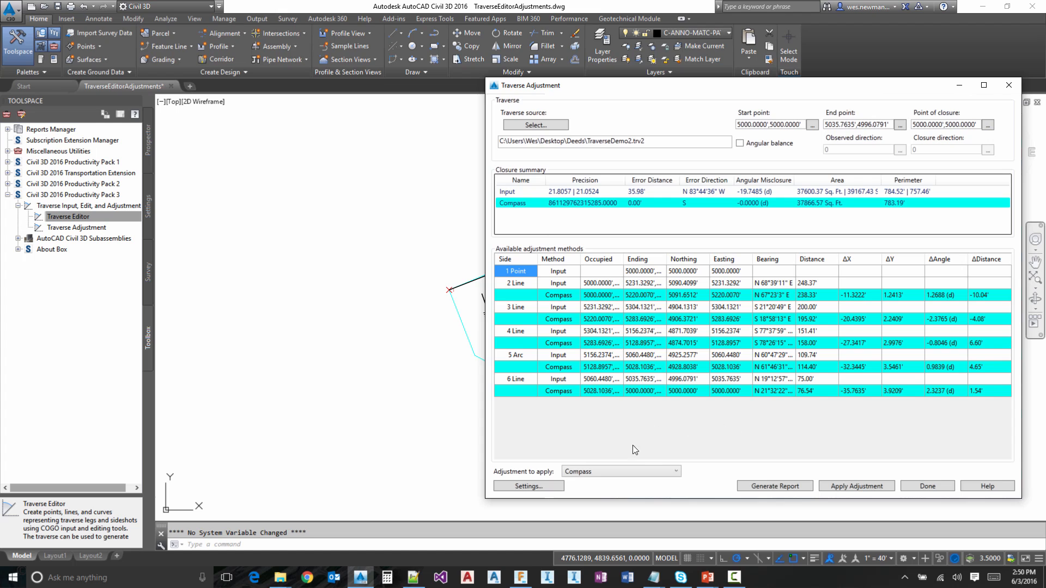
left_click(675, 471)
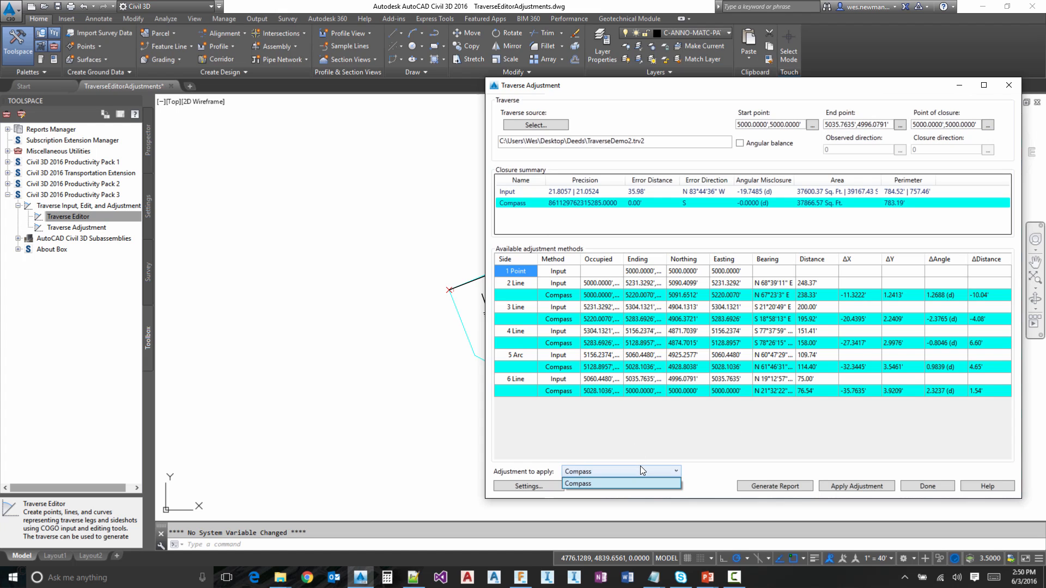
left_click(577, 484)
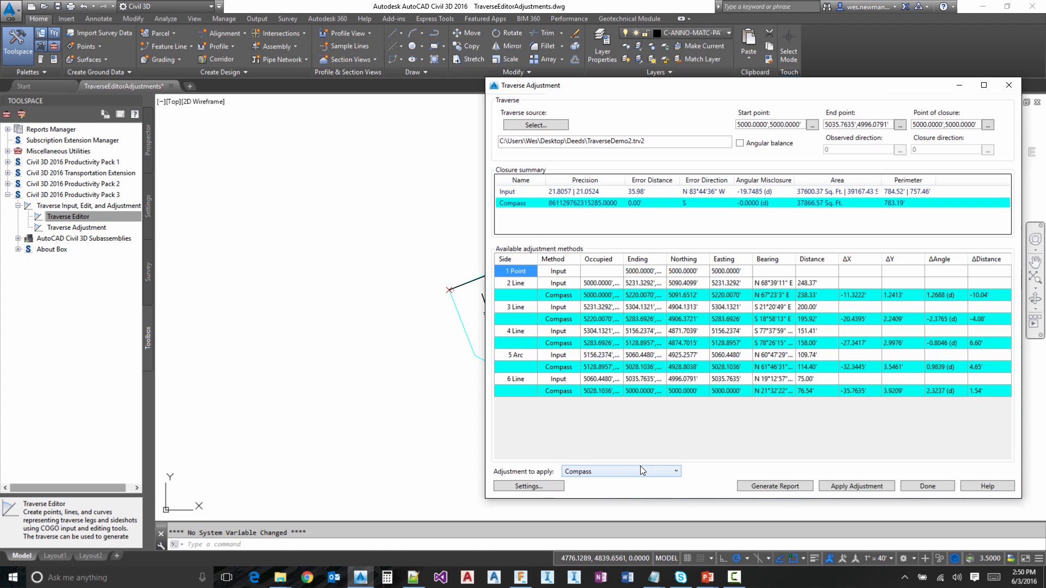
mouse_move(623, 457)
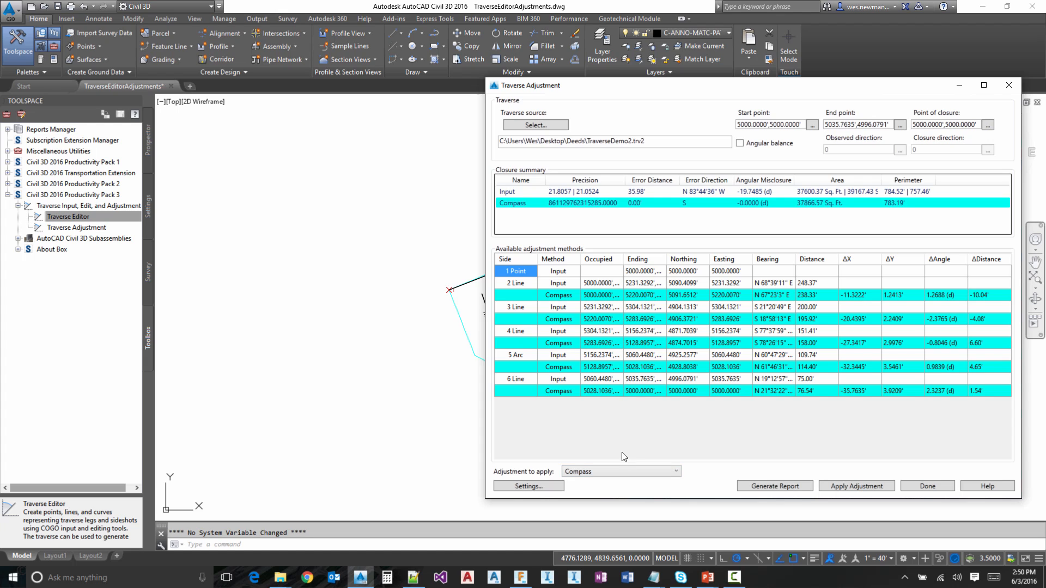
Re-include Crandall and Transit in the comparison, leaving Grant Line excluded.
left_click(528, 486)
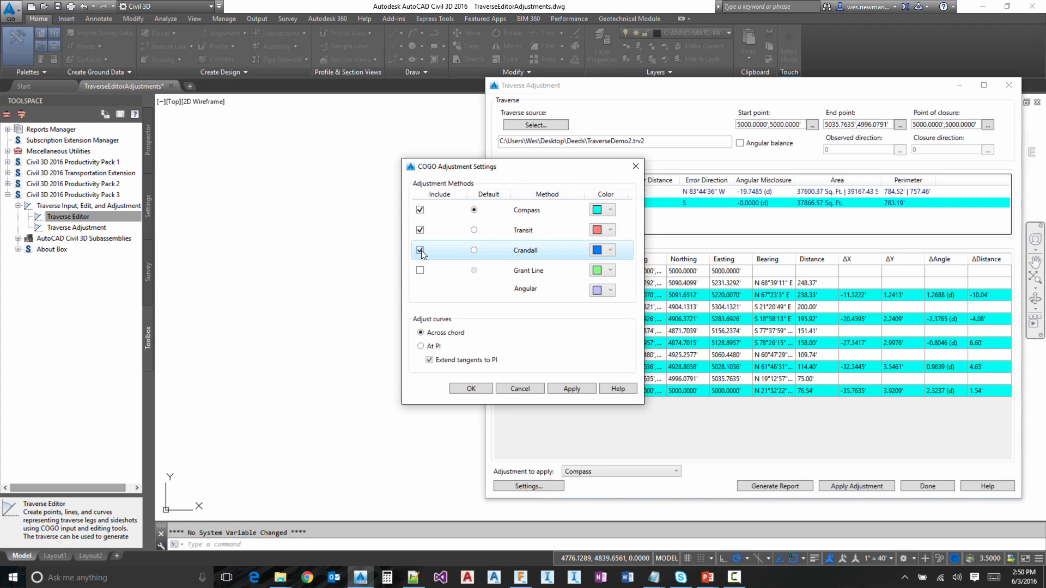
left_click(420, 250)
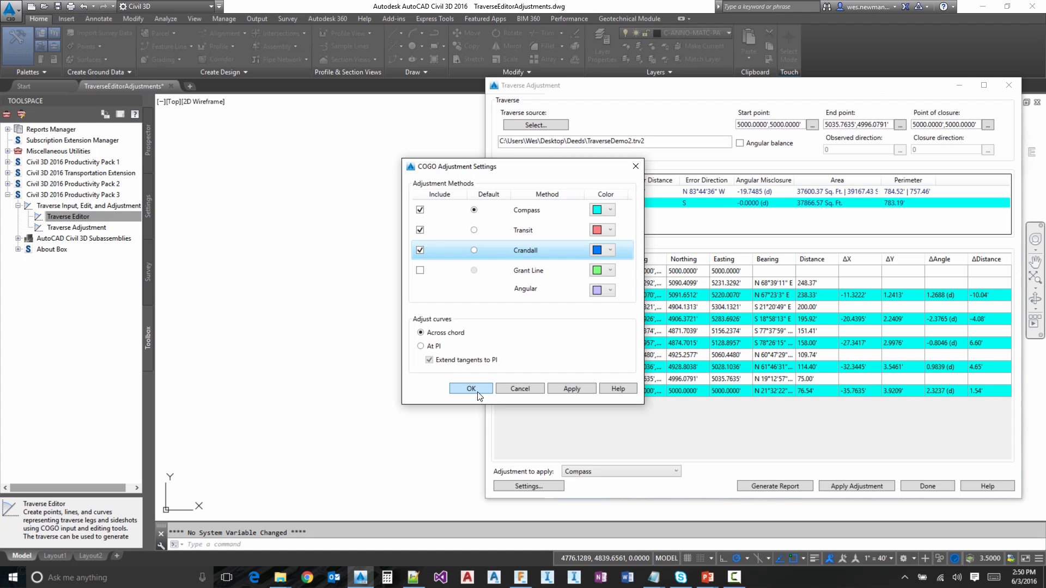
left_click(470, 388)
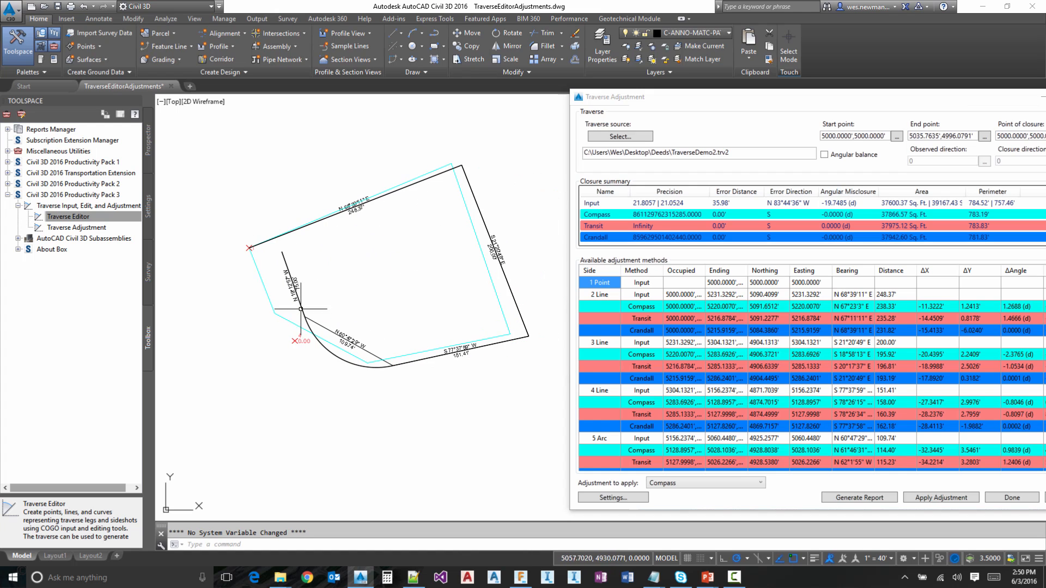
mouse_move(477, 193)
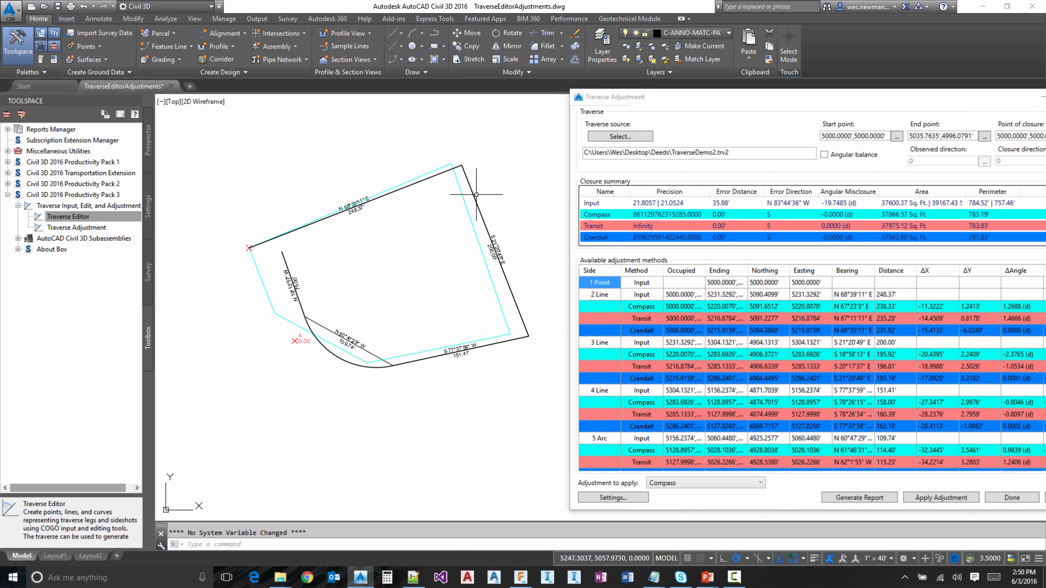
mouse_move(475, 196)
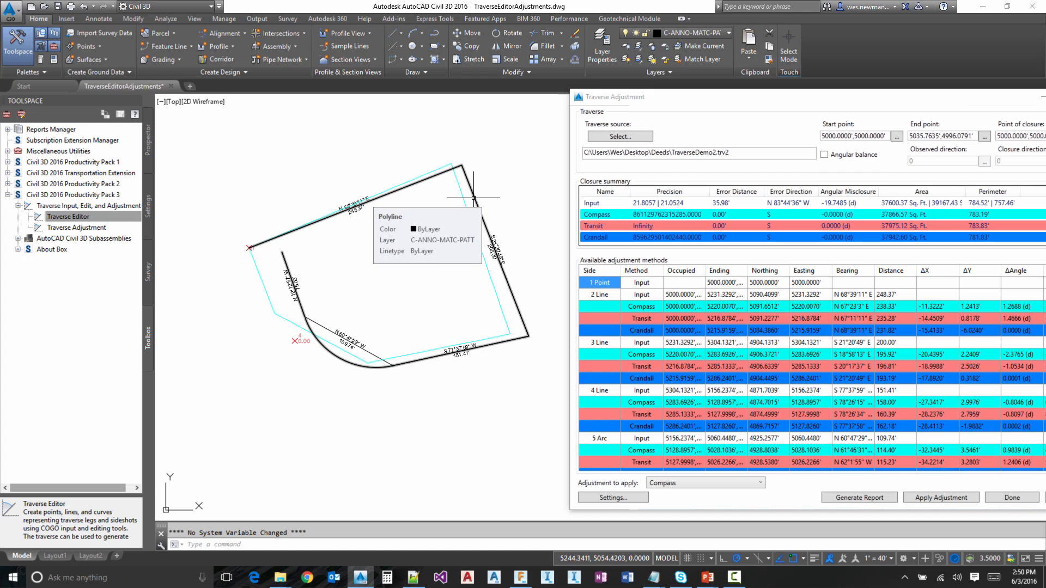
mouse_move(502, 308)
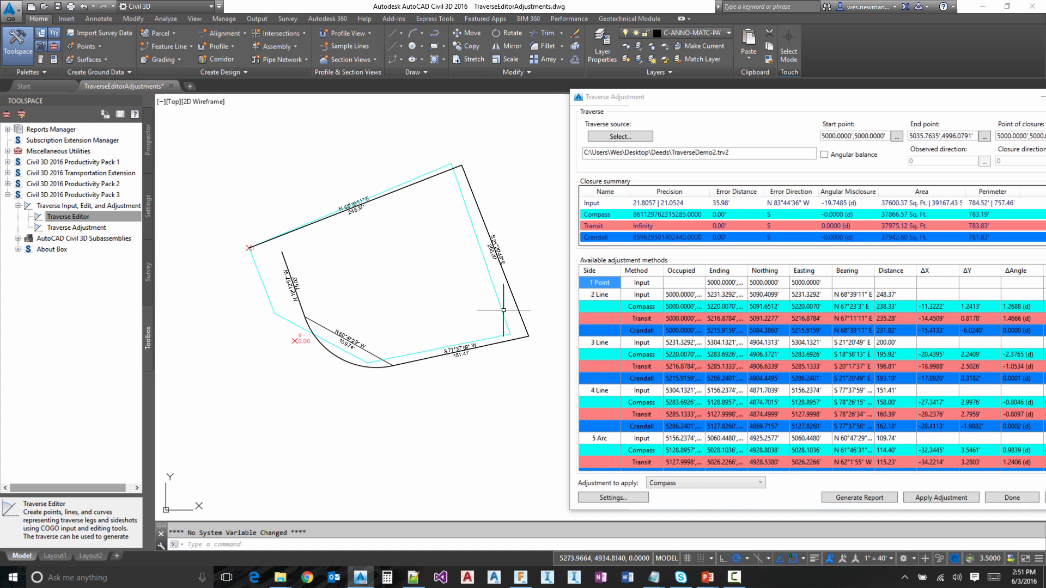
Set Transit as the adjustment to apply, then review Settings without changes.
left_click(704, 482)
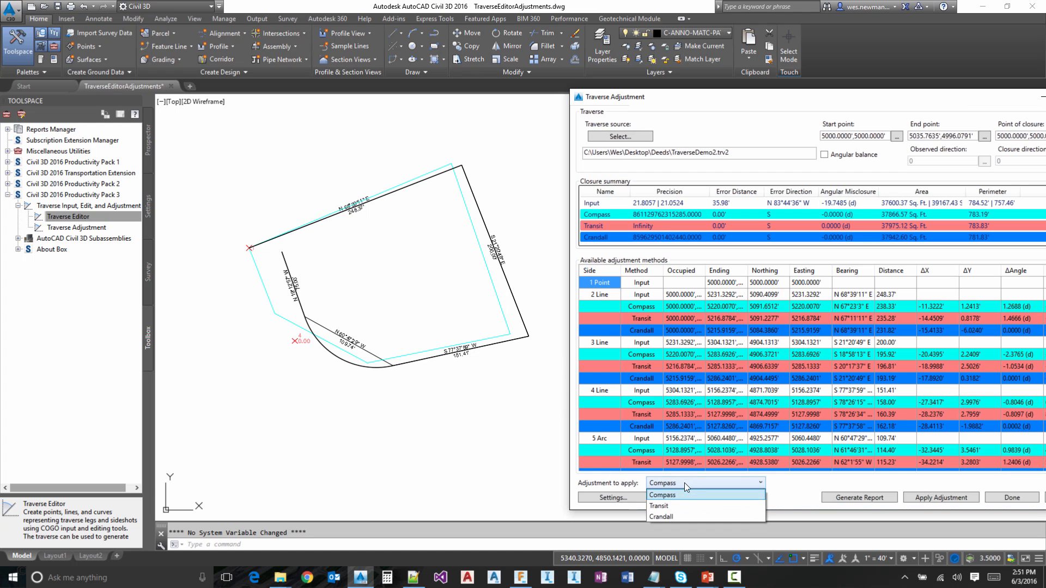
left_click(657, 505)
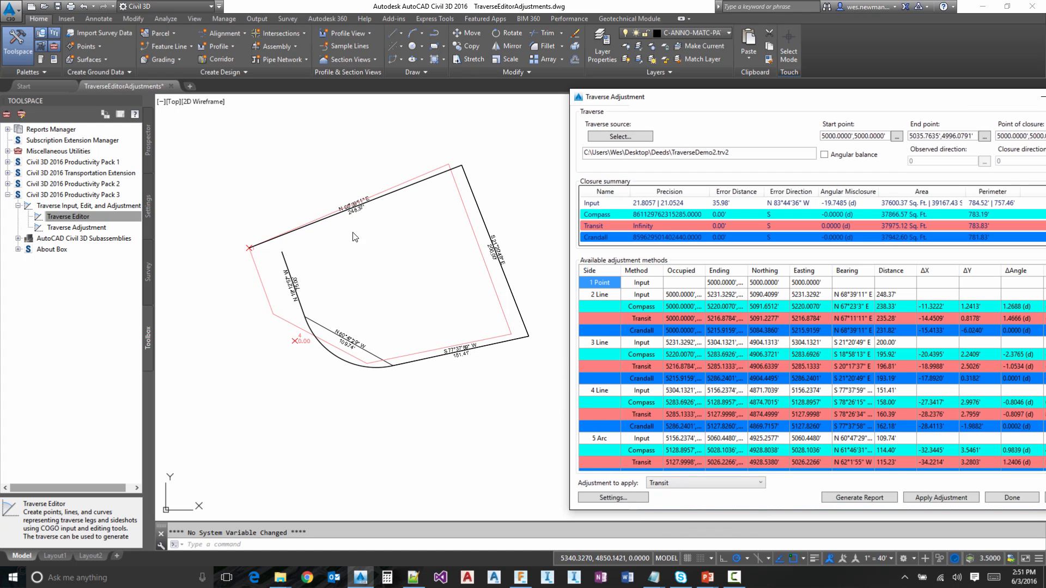
mouse_move(327, 357)
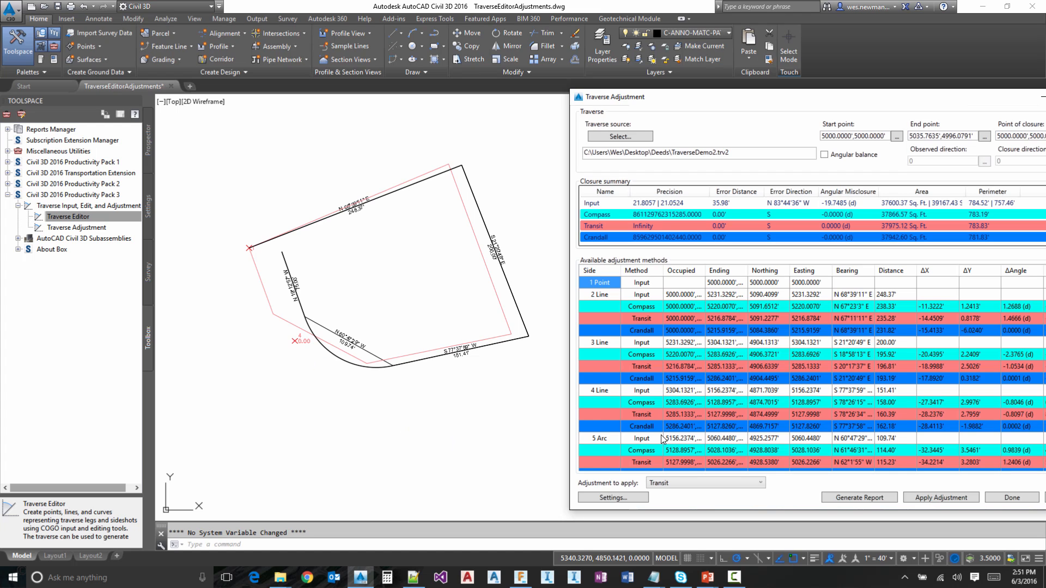
left_click(611, 497)
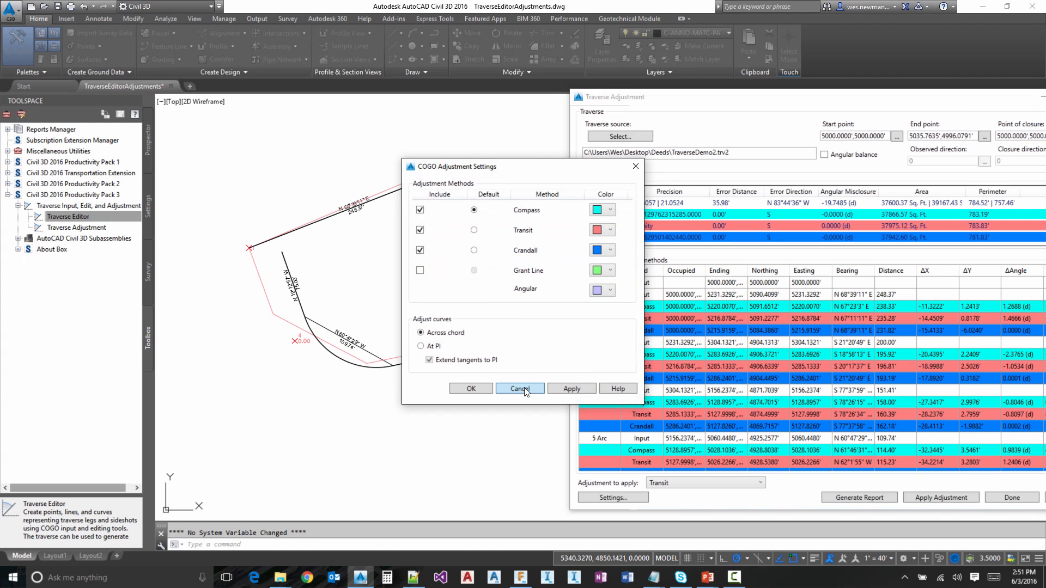
left_click(520, 389)
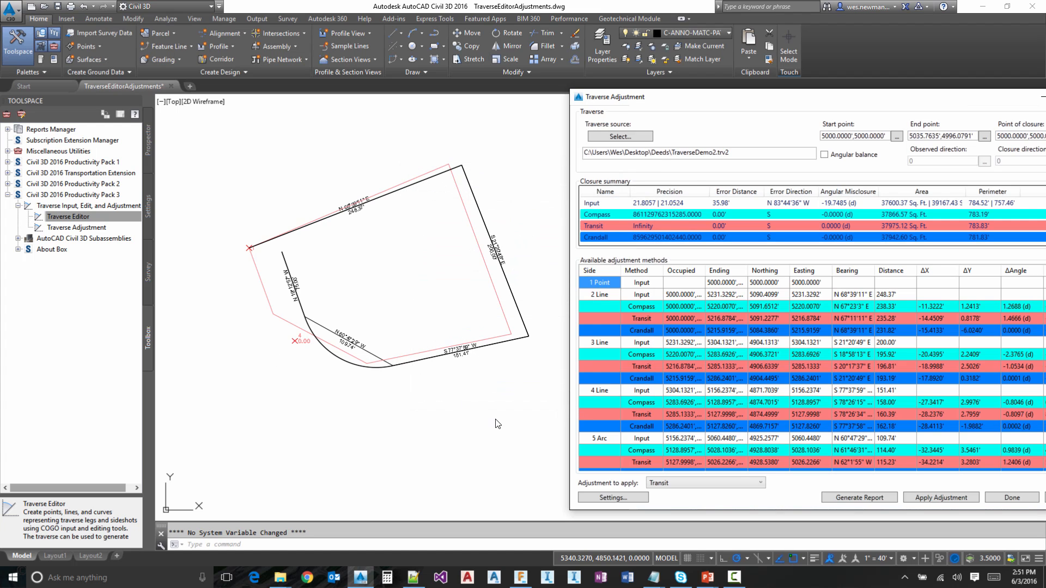
mouse_move(487, 398)
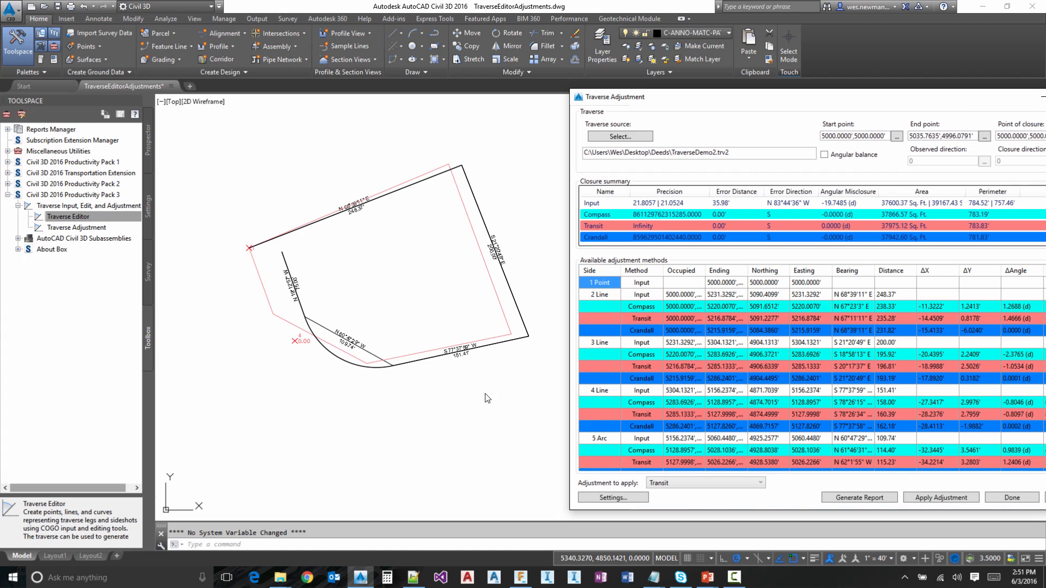
mouse_move(586, 410)
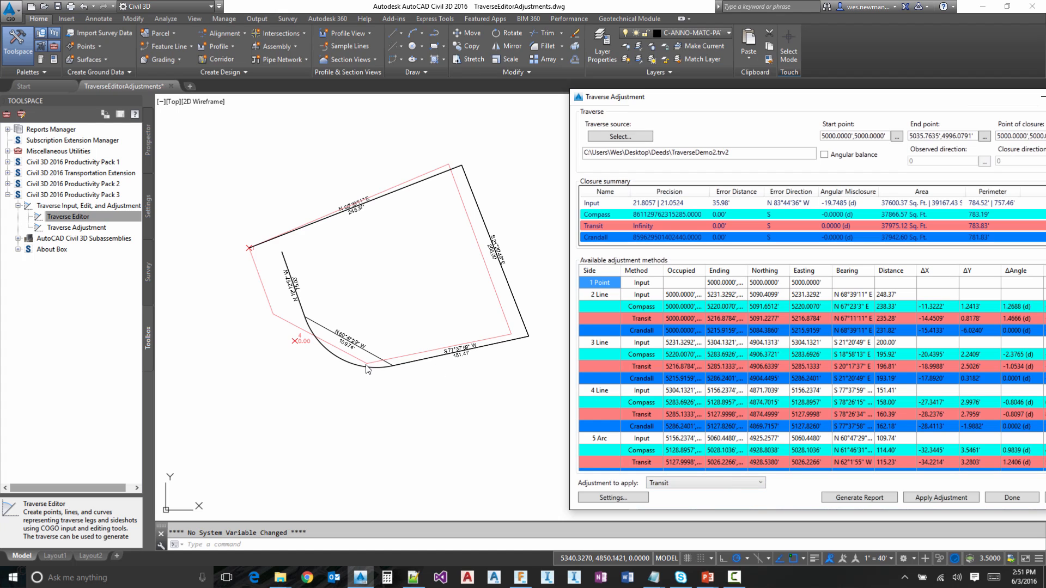
mouse_move(347, 359)
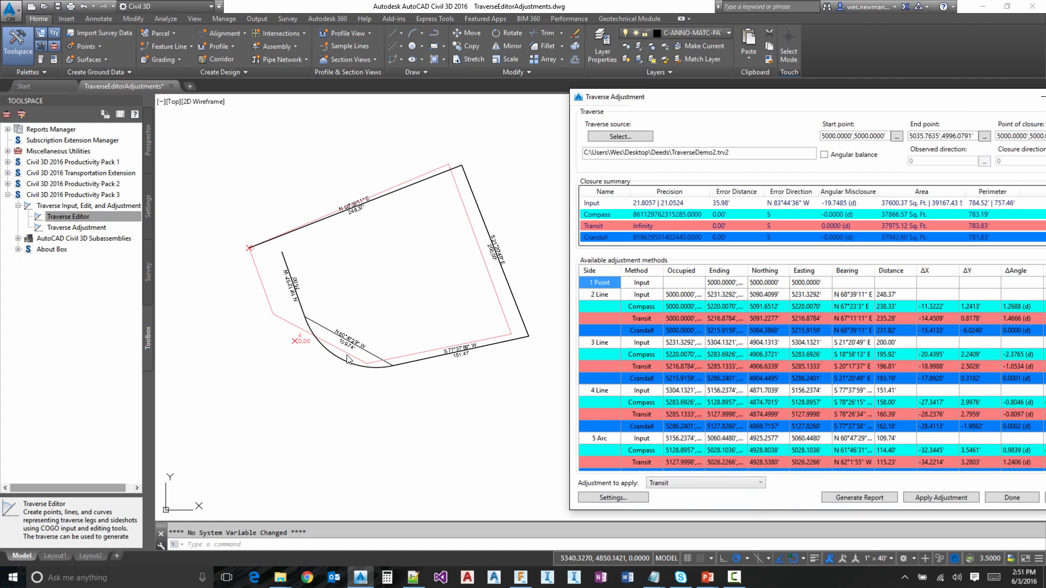
mouse_move(363, 368)
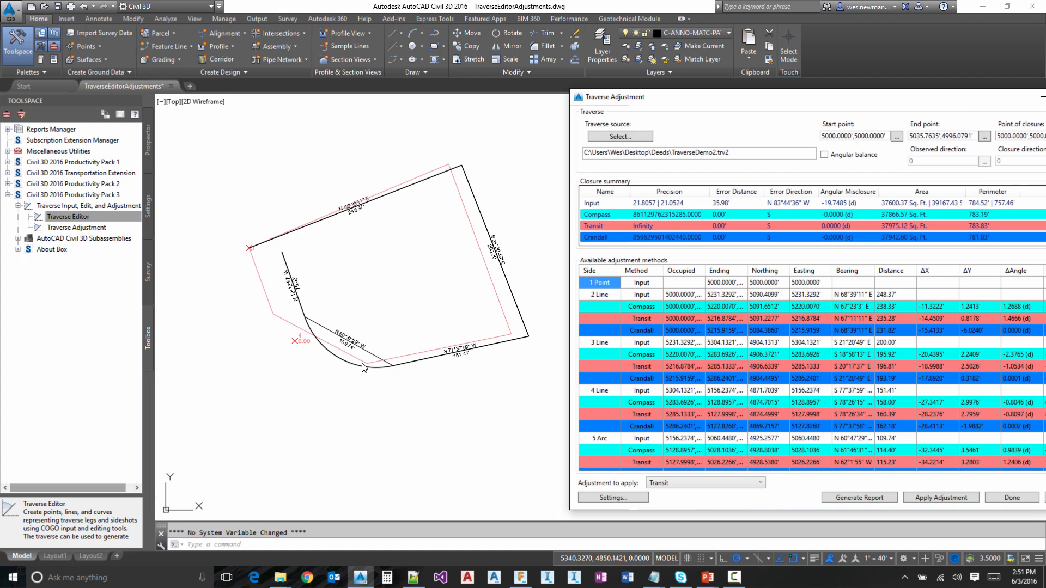
mouse_move(332, 342)
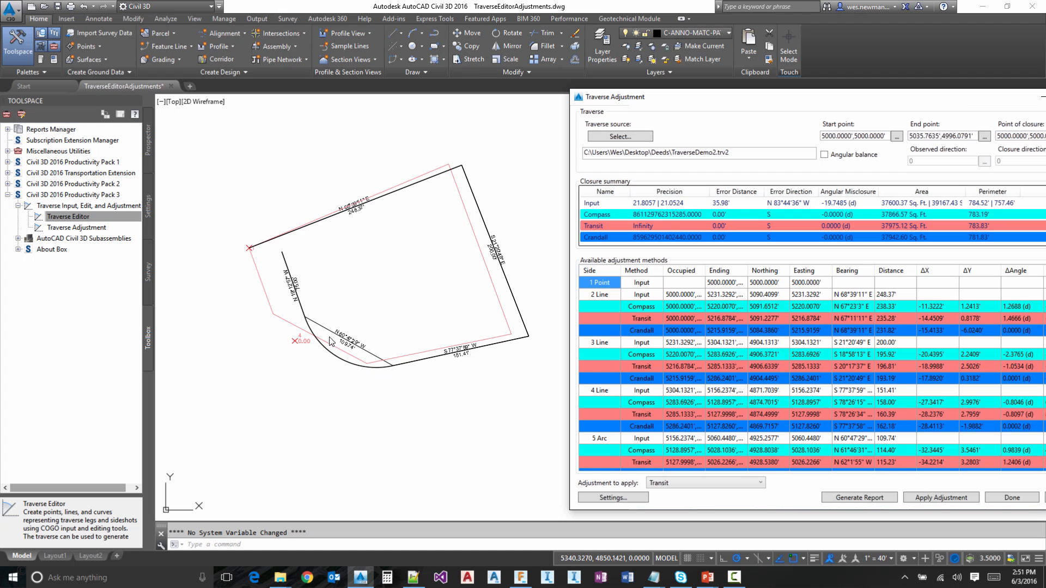
Adjust curves At PI and turn off Extend tangents to PI in Settings.
left_click(612, 496)
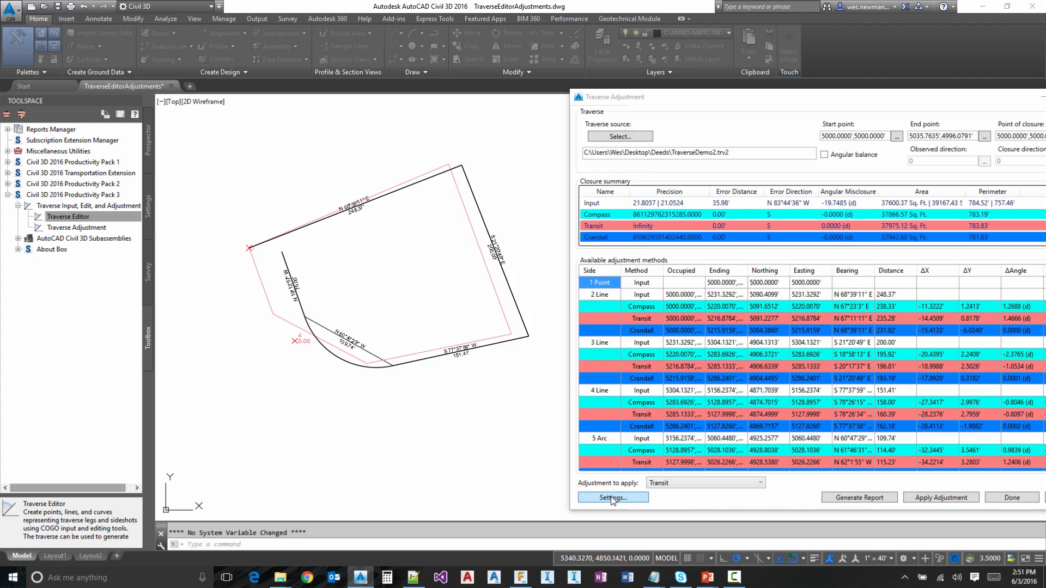
left_click(611, 497)
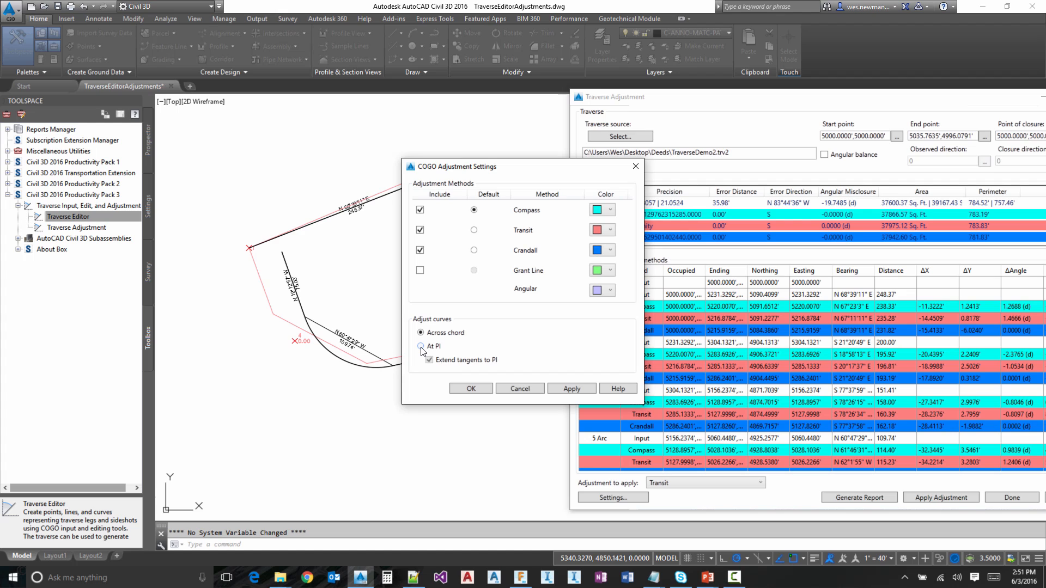
left_click(420, 345)
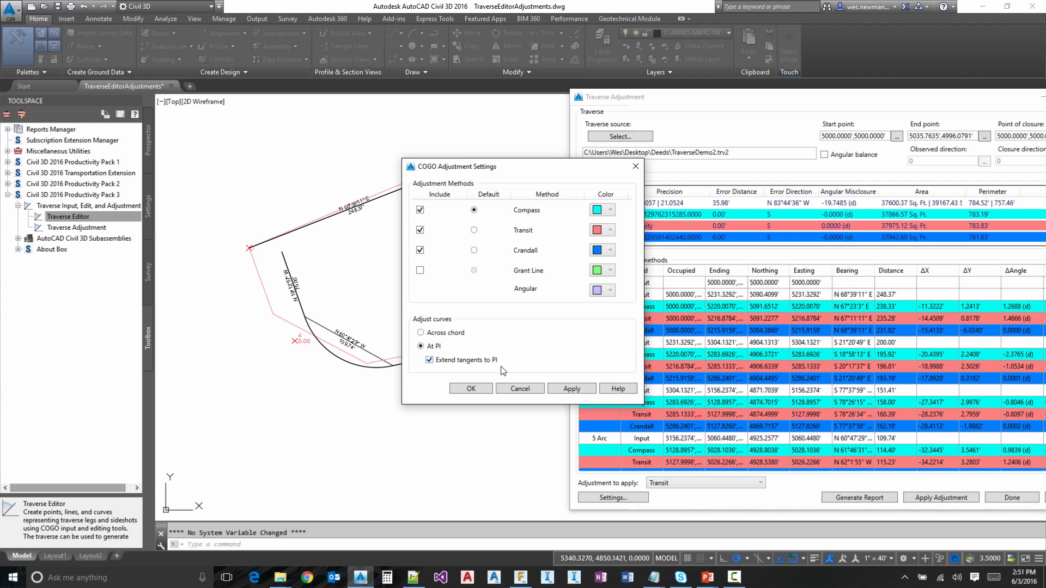
mouse_move(501, 368)
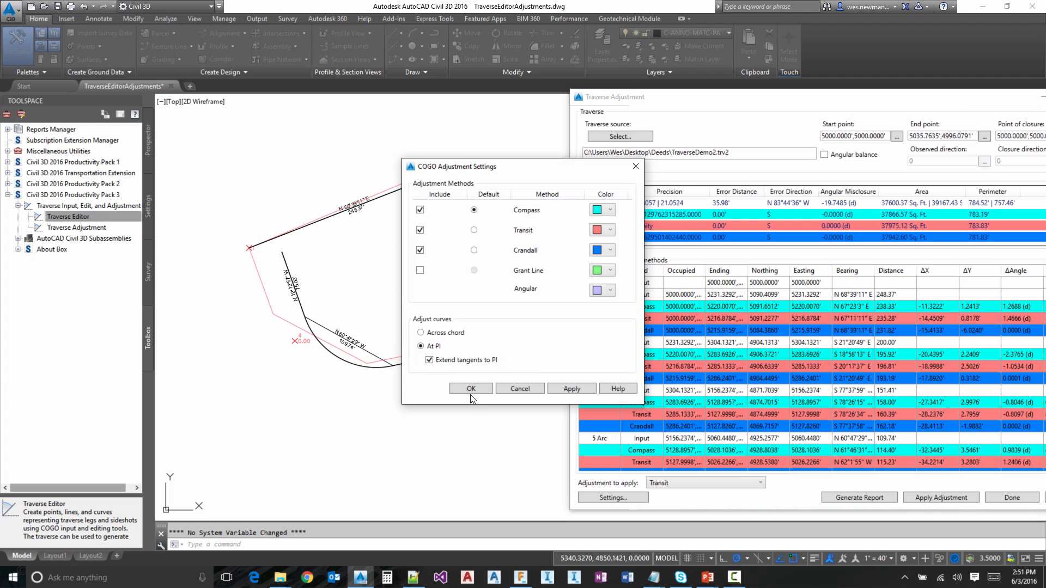
left_click(470, 388)
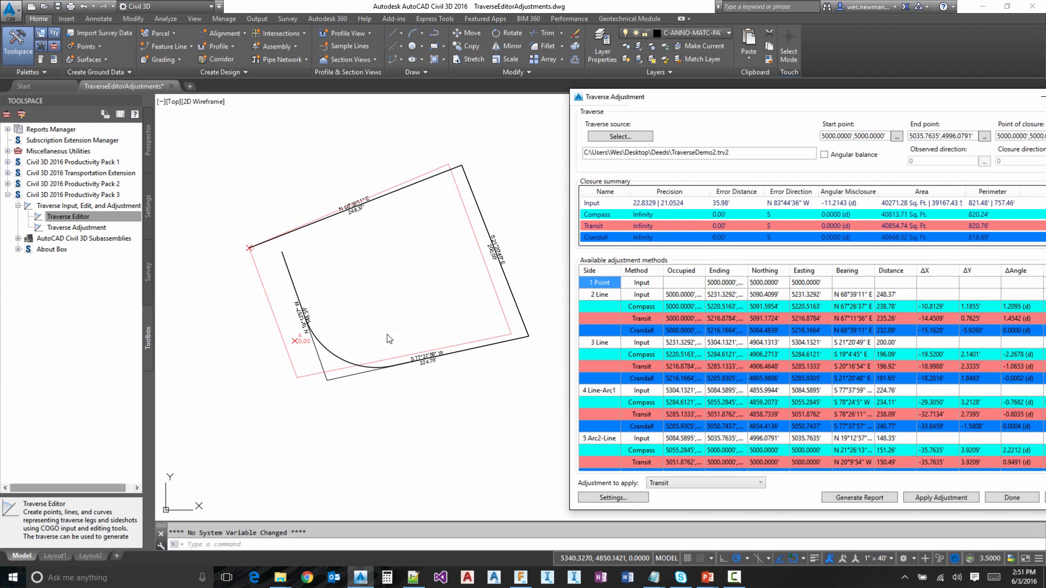
mouse_move(362, 340)
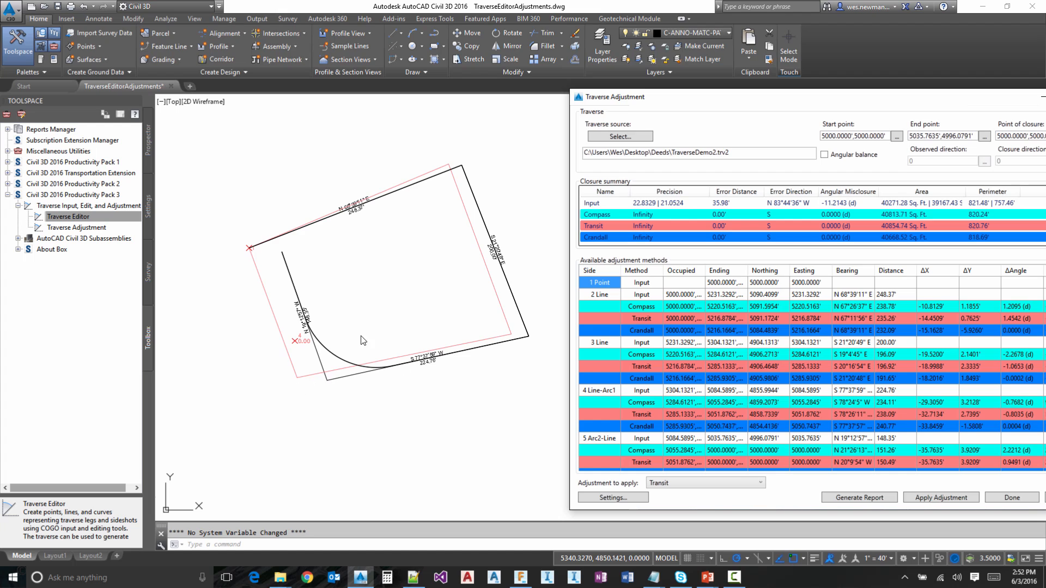
mouse_move(492, 354)
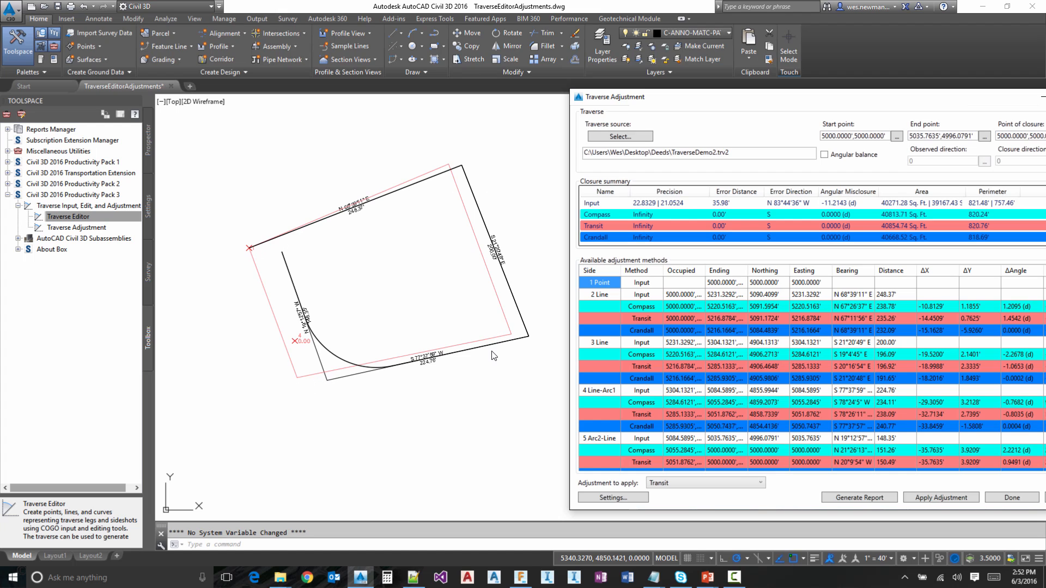
mouse_move(303, 301)
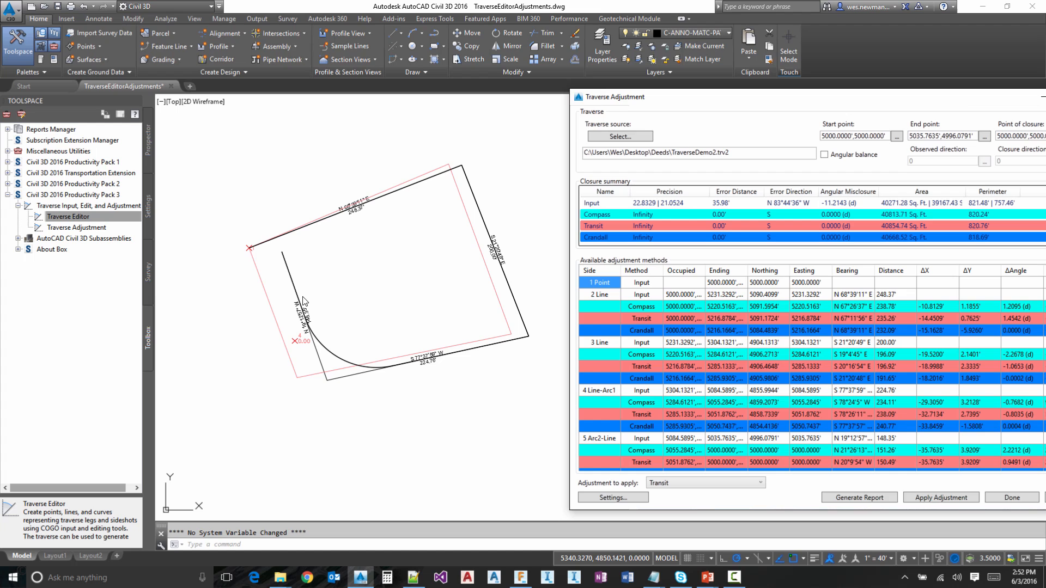
mouse_move(422, 428)
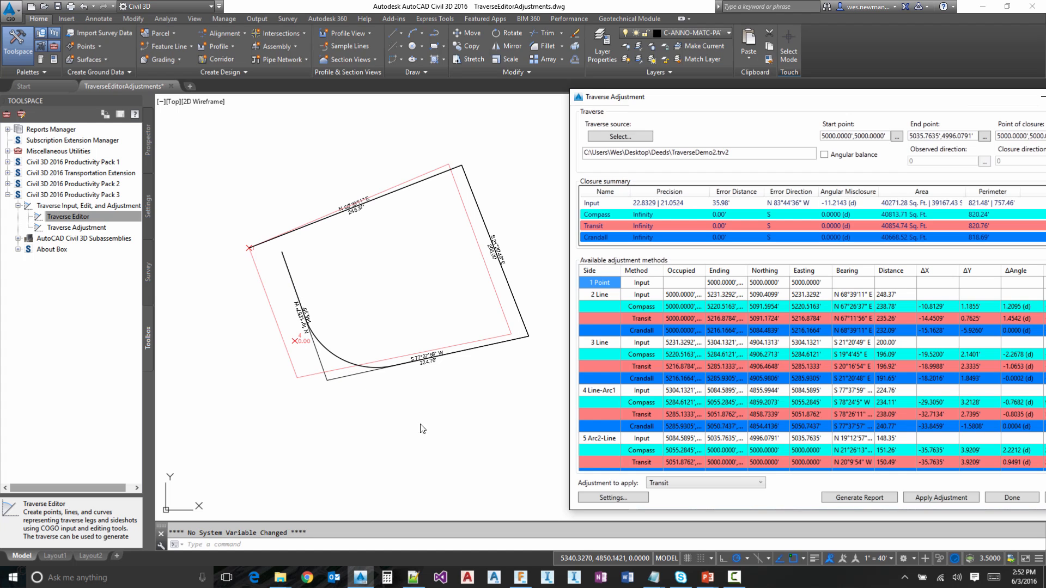
left_click(612, 497)
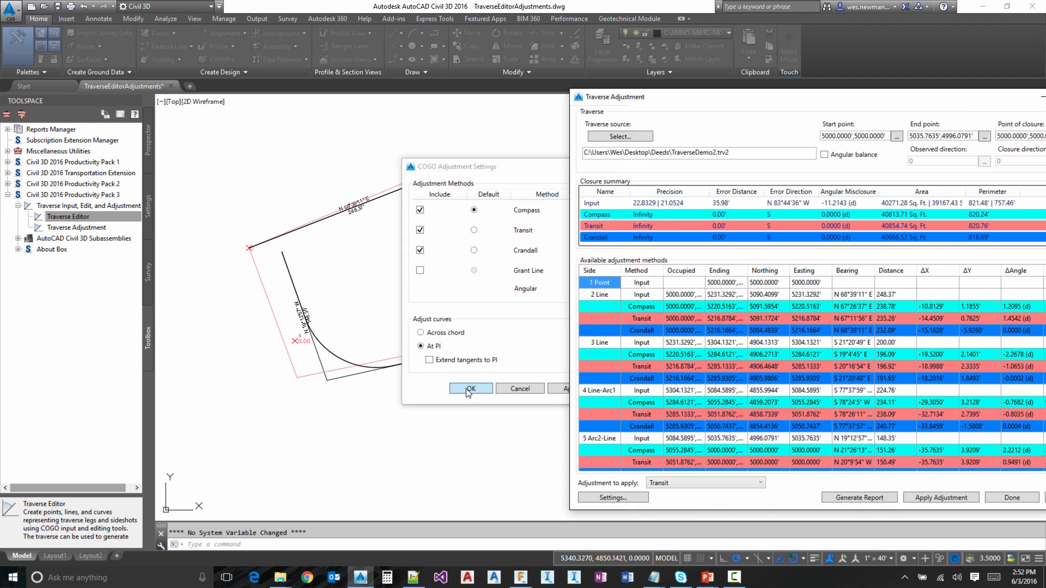
left_click(470, 388)
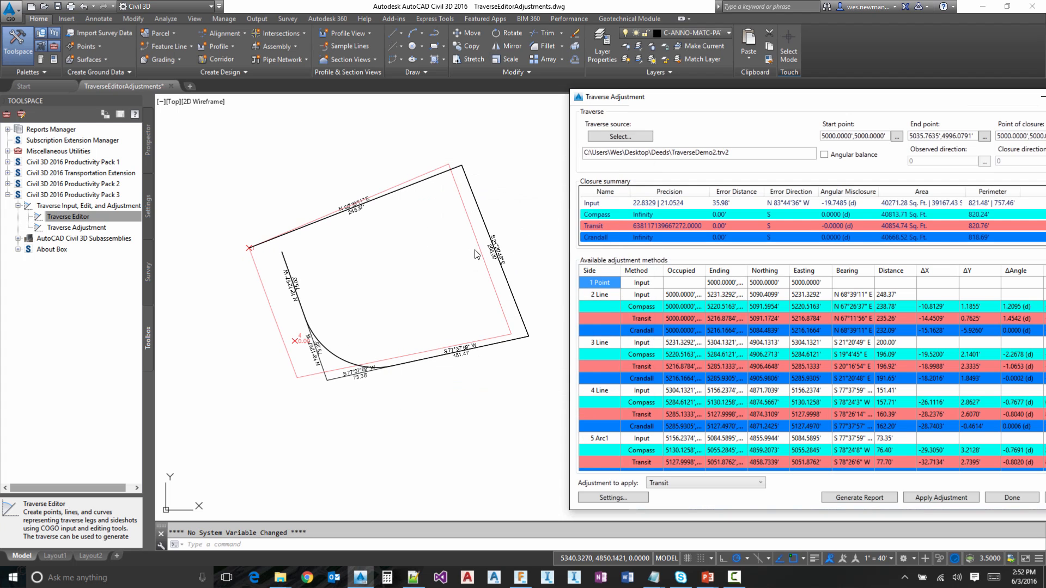
mouse_move(397, 292)
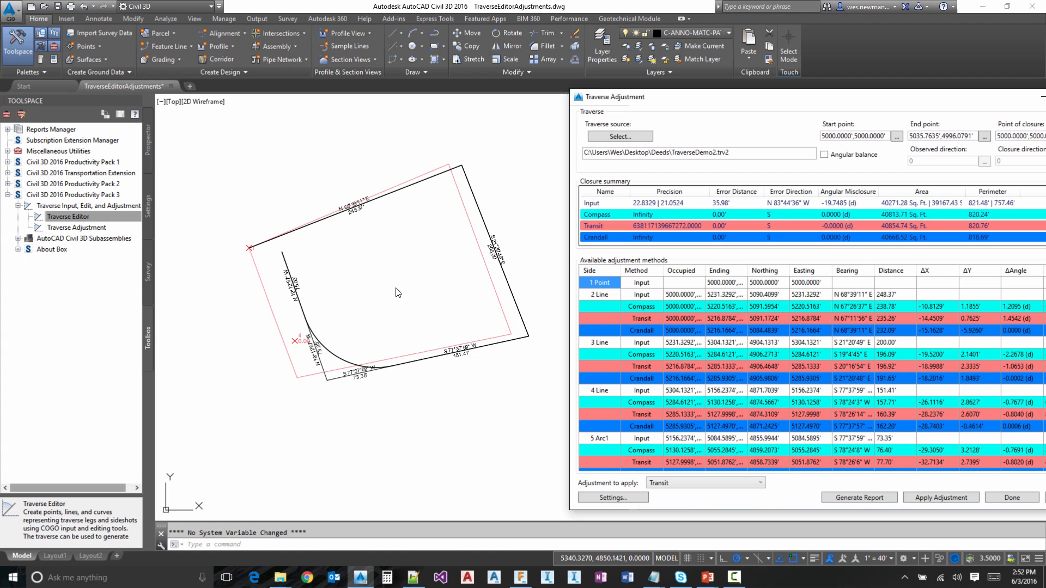
mouse_move(798, 125)
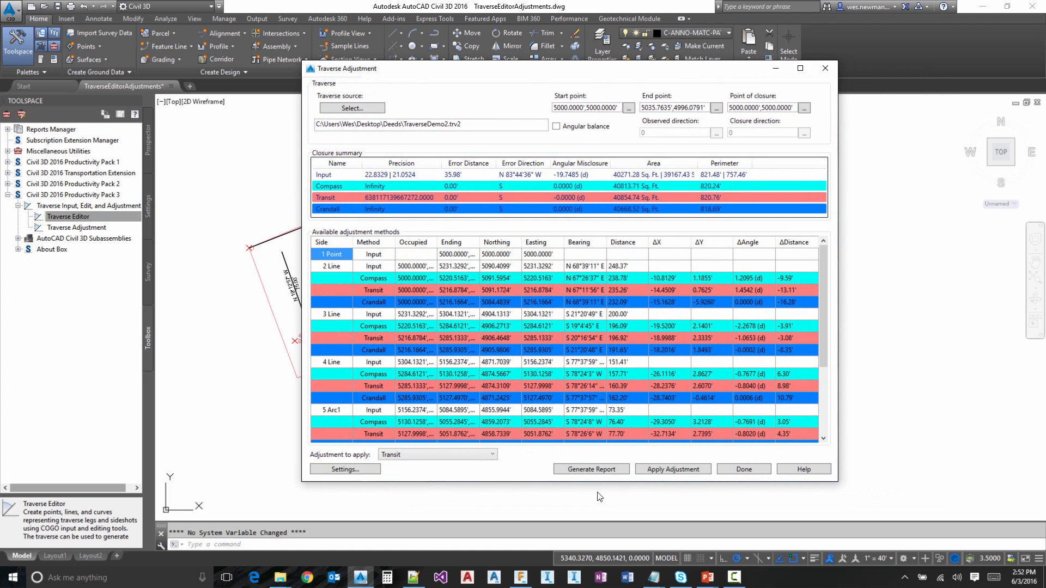
Report all displayed methods to Desktop adjustmentReport.html, replacing the existing file.
left_click(589, 469)
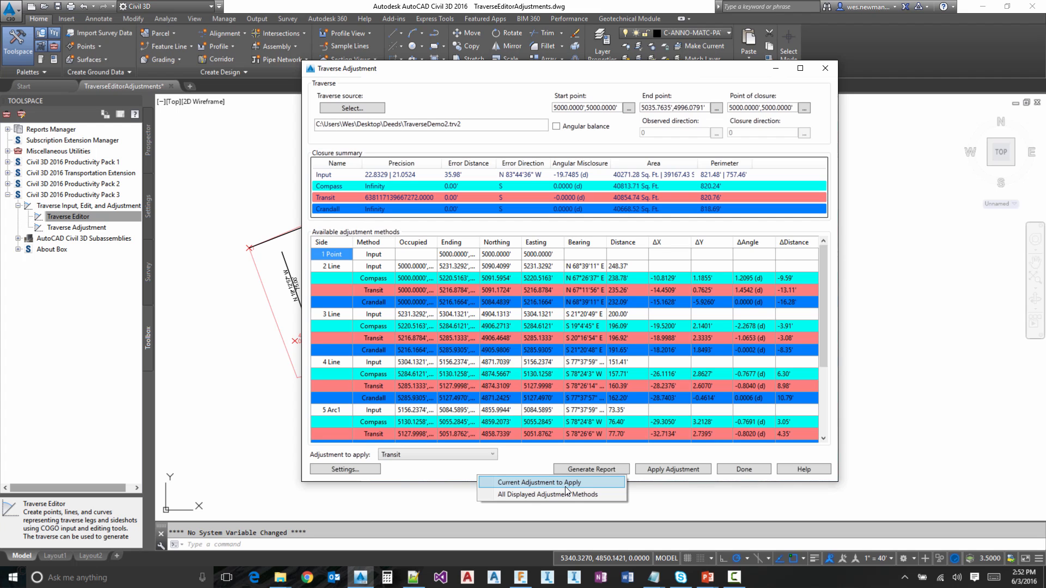
mouse_move(551, 494)
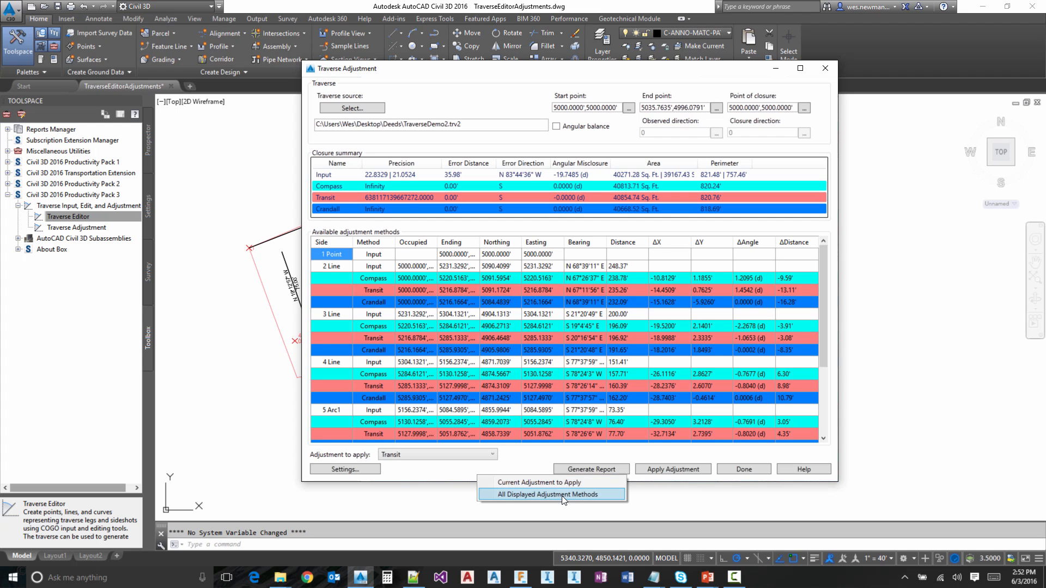
left_click(549, 494)
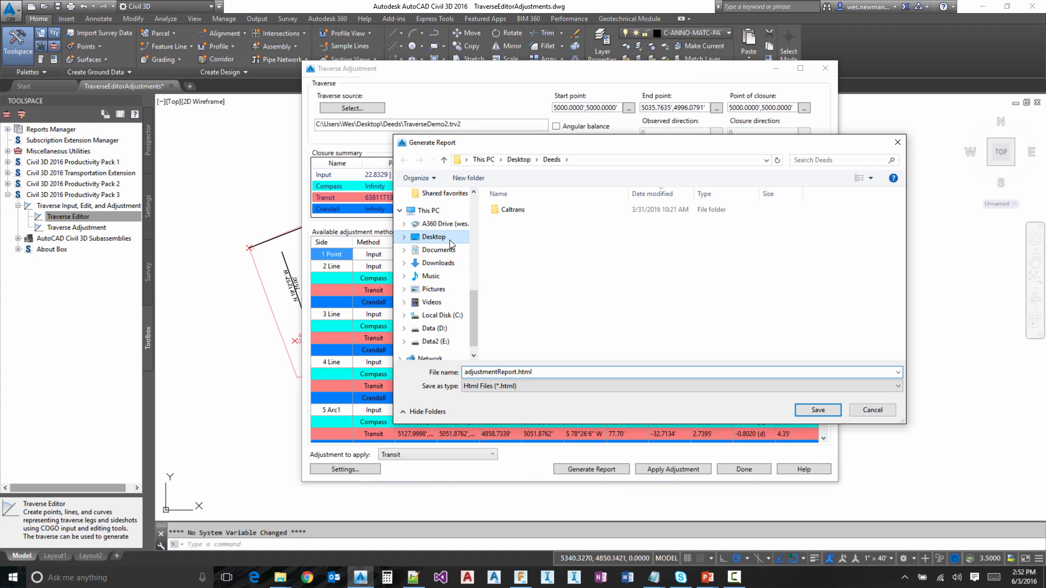
left_click(434, 237)
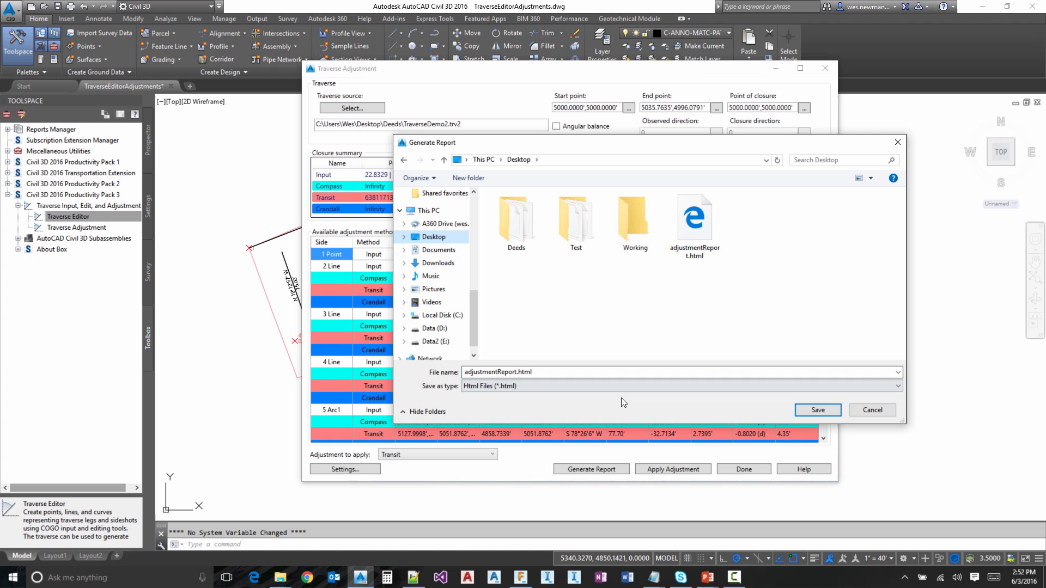
left_click(816, 410)
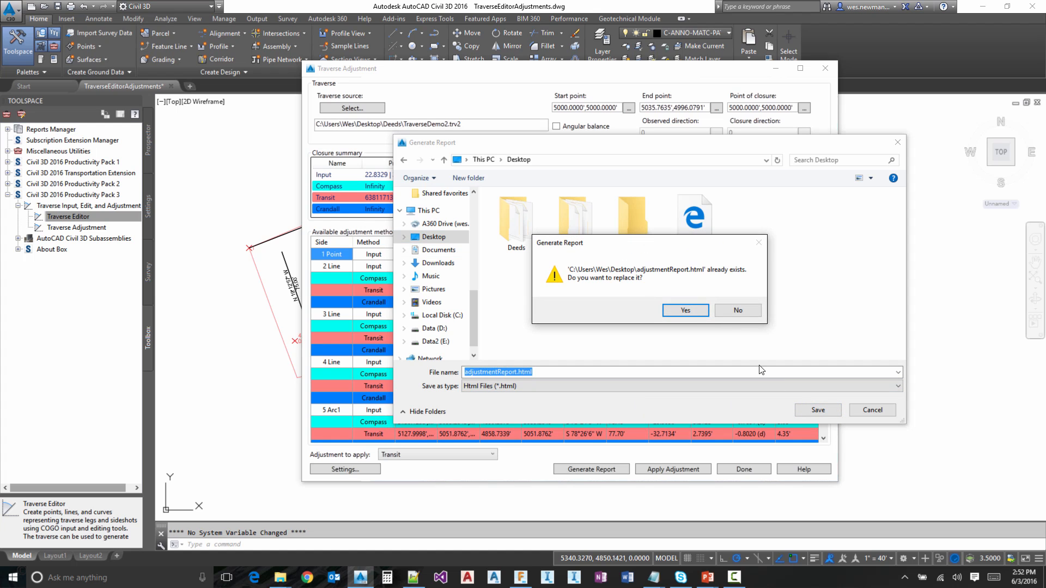
left_click(684, 310)
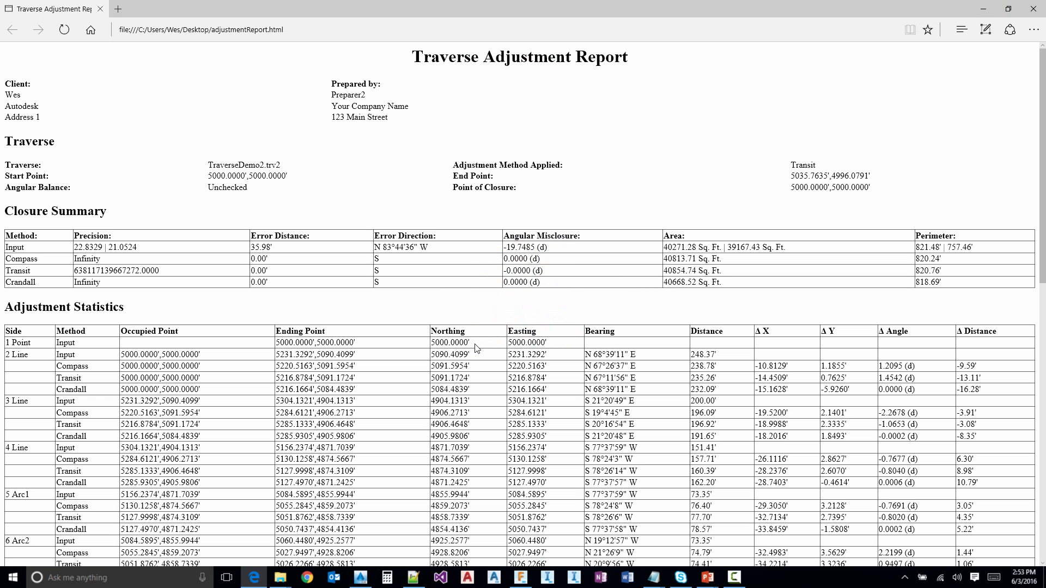
mouse_move(581, 314)
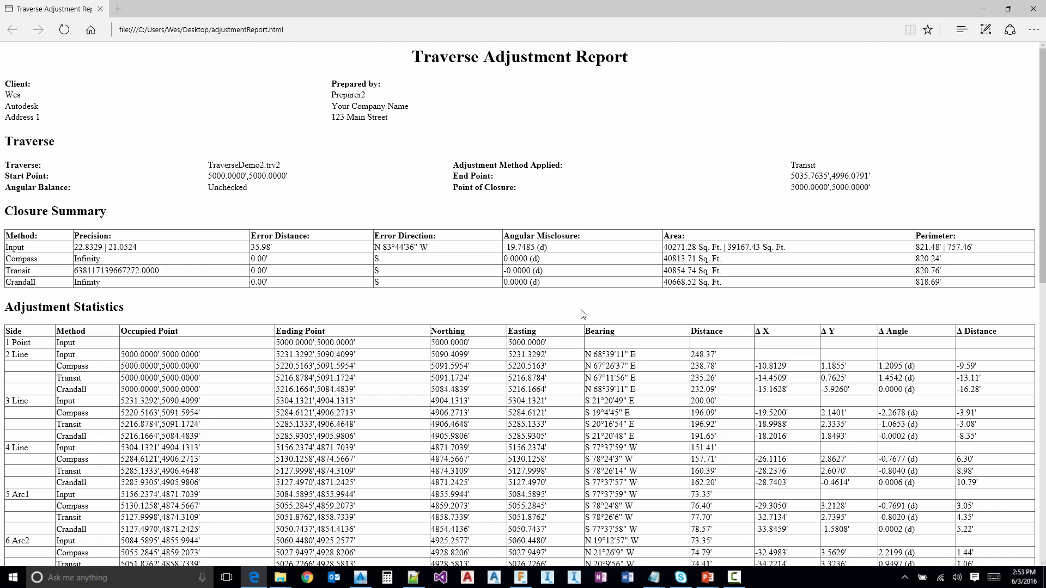
mouse_move(643, 287)
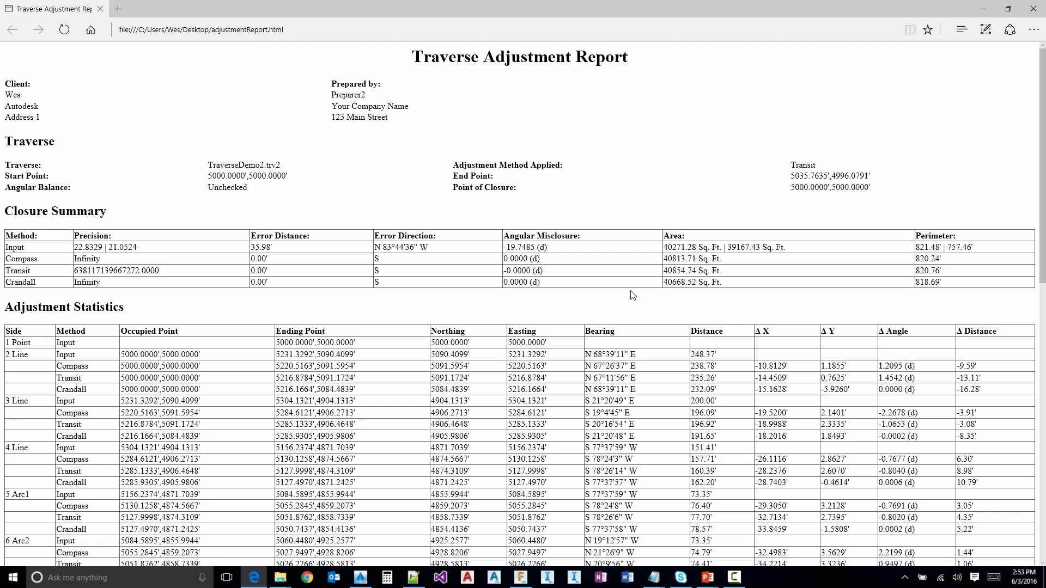
mouse_move(625, 303)
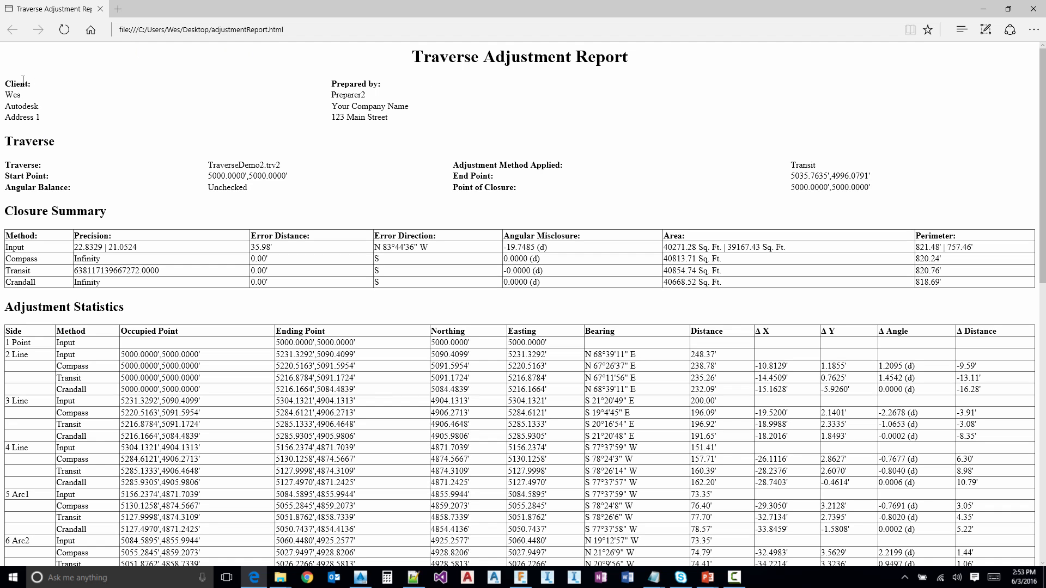
mouse_move(33, 131)
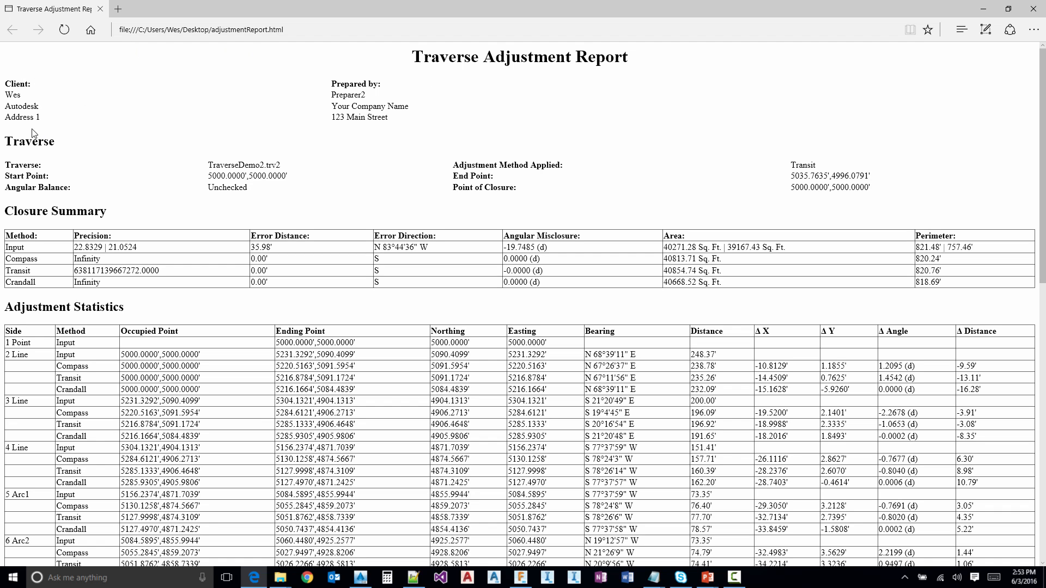
mouse_move(104, 190)
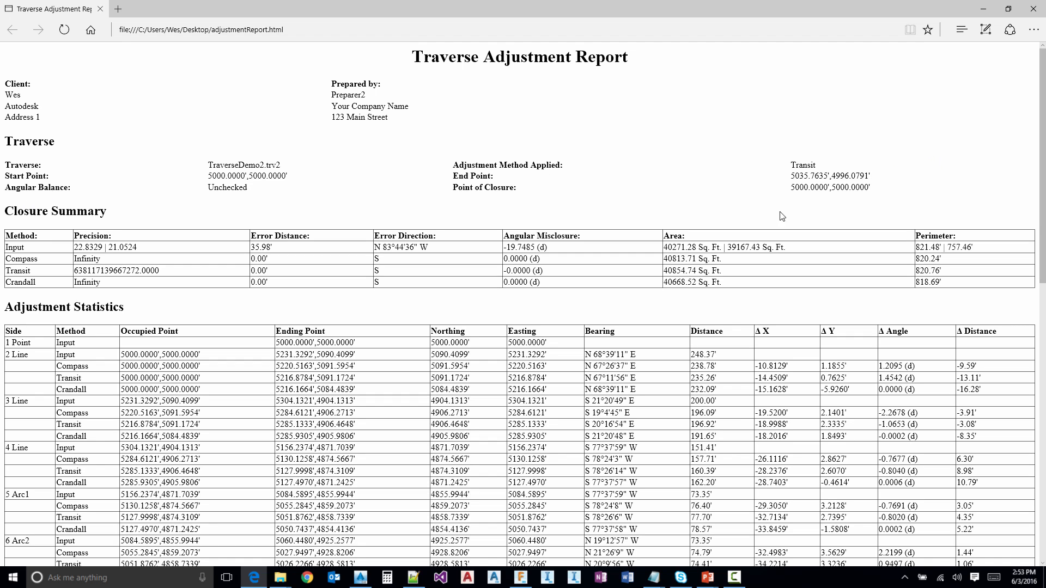
Scroll the report down to the traverse sketch and back up, then close Edge.
scroll("down", 3)
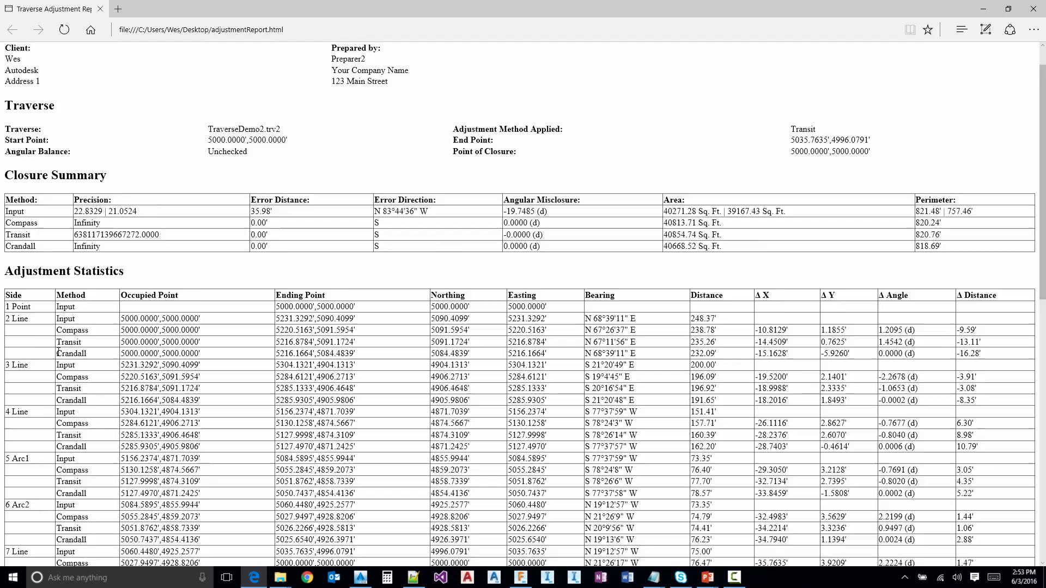
scroll("down", 3)
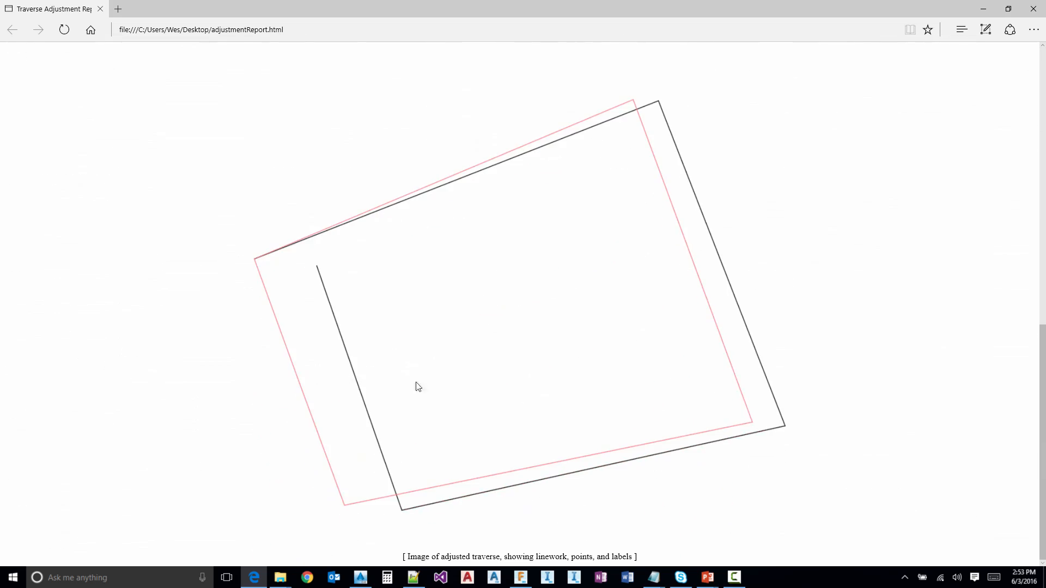
mouse_move(608, 353)
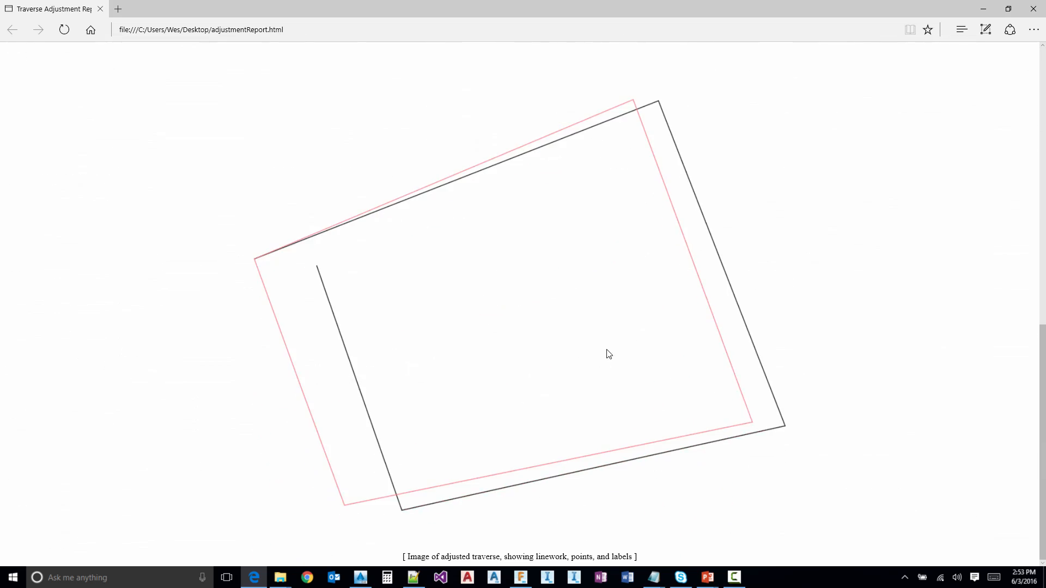
mouse_move(652, 316)
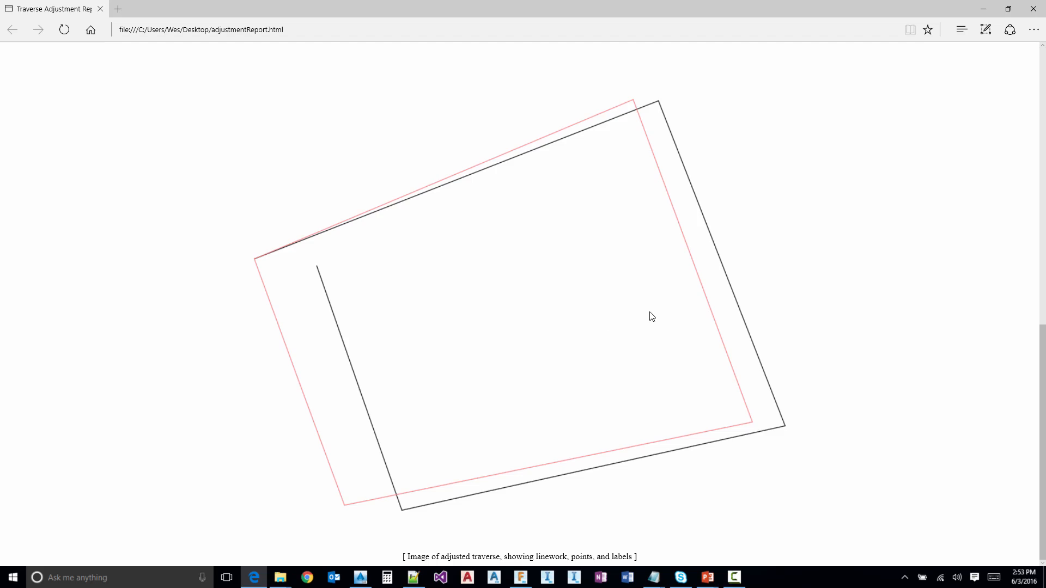
scroll("up", 3)
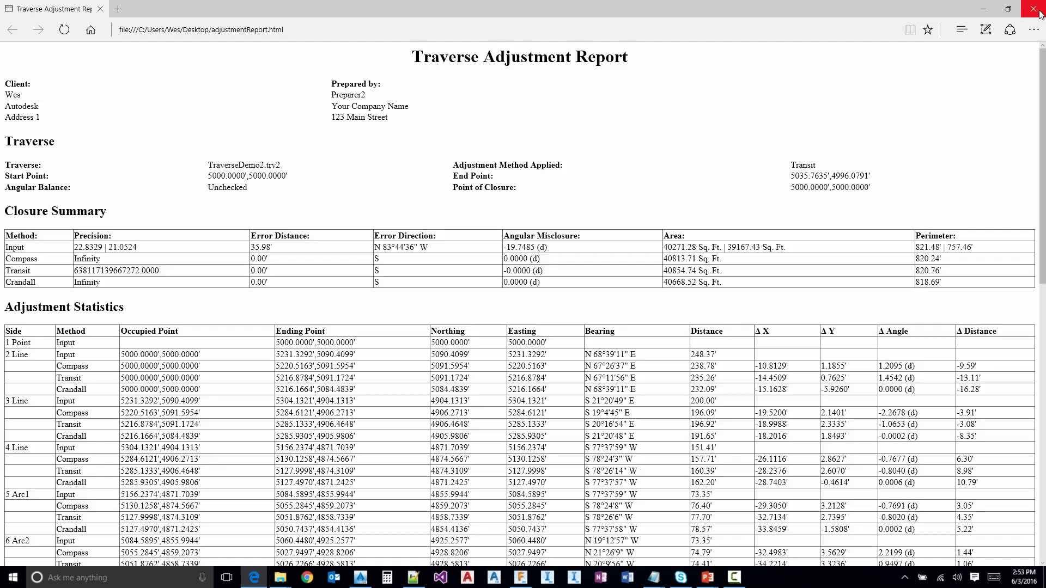
left_click(1038, 12)
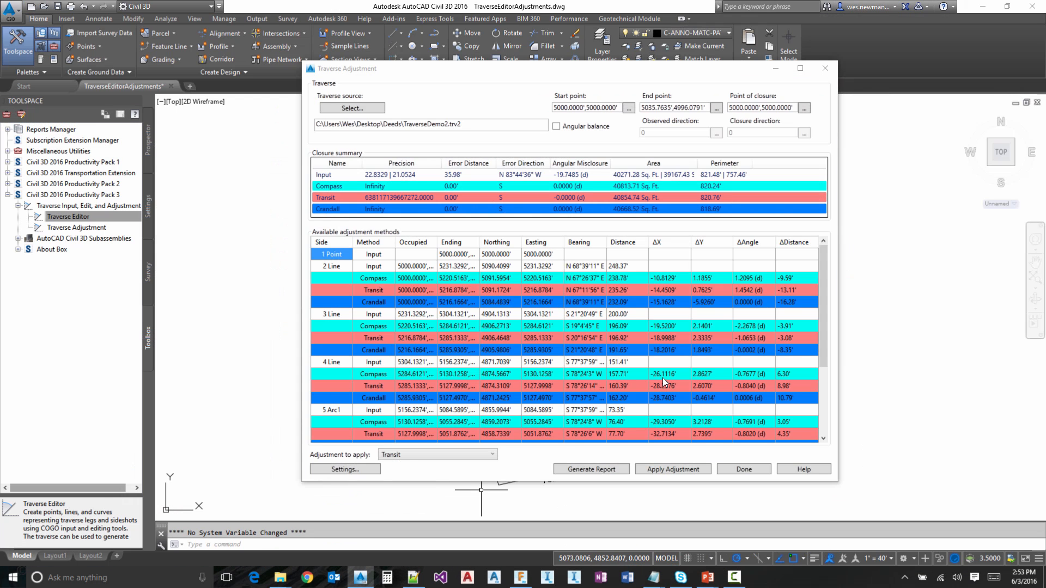
Apply the Transit adjustment, saving TraverseDemo2-Transit.trv2 to the Deeds folder.
left_click(672, 470)
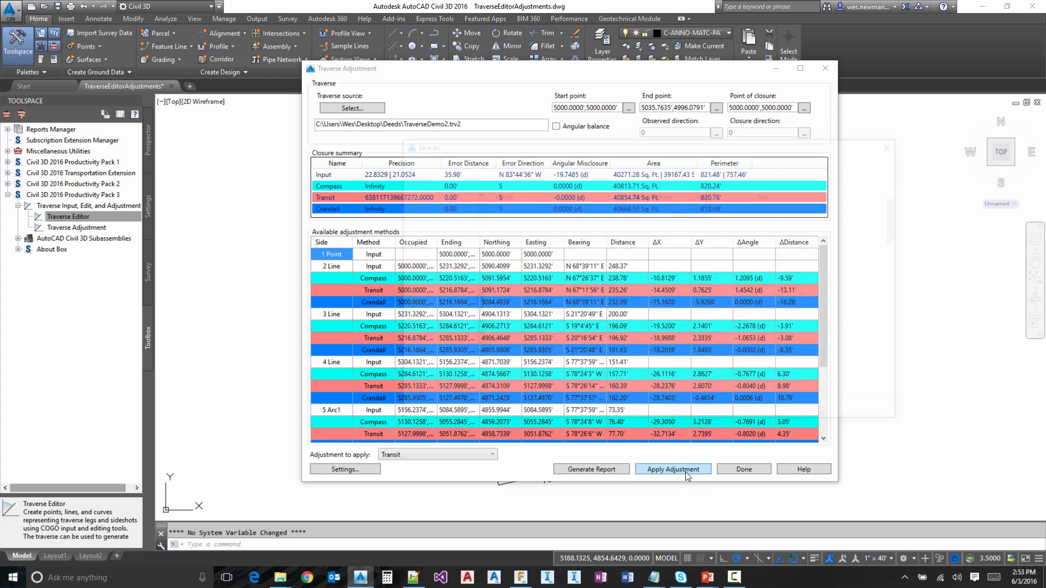
left_click(672, 469)
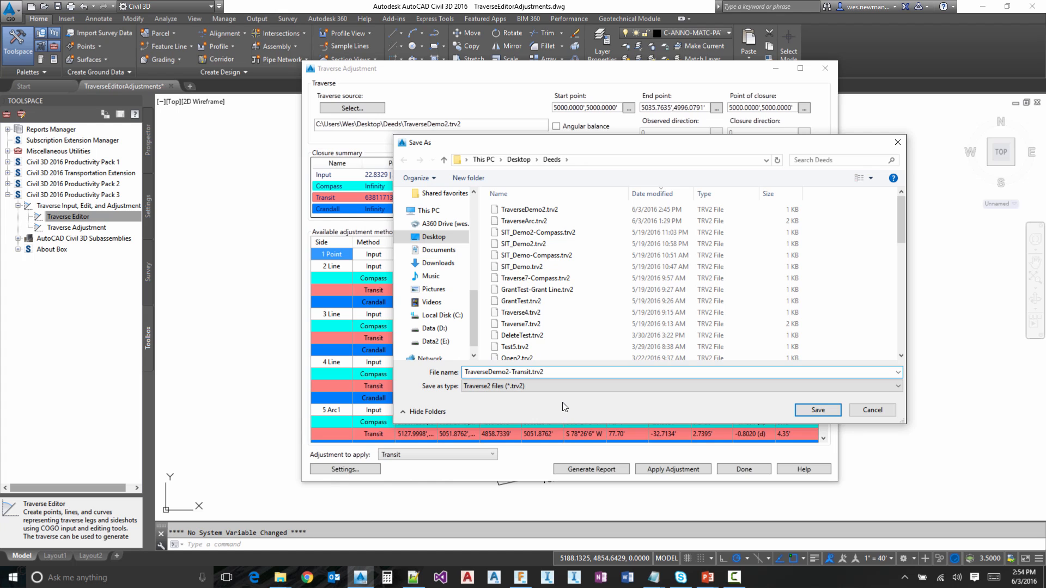
mouse_move(554, 425)
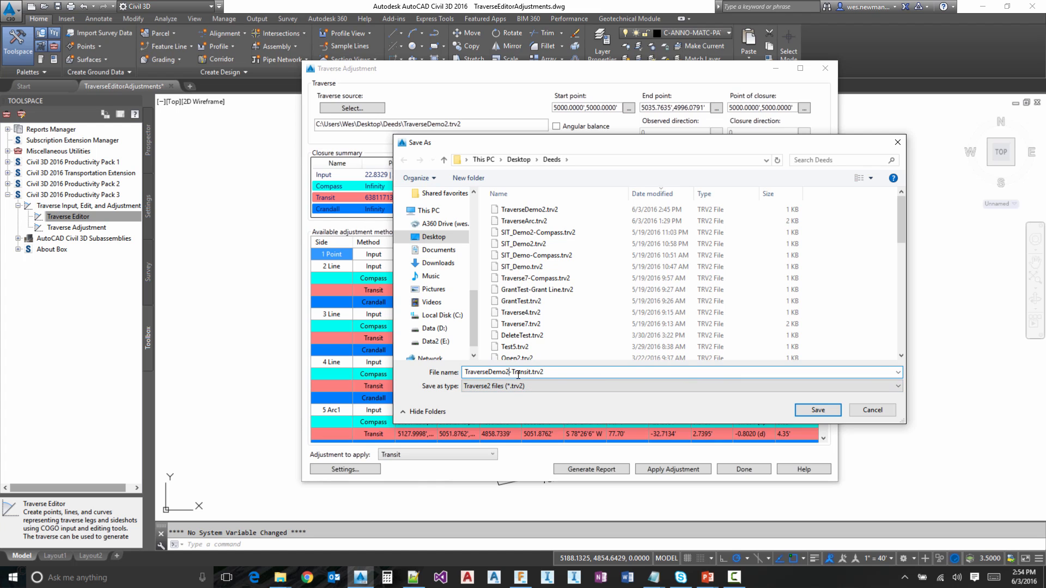
mouse_move(561, 275)
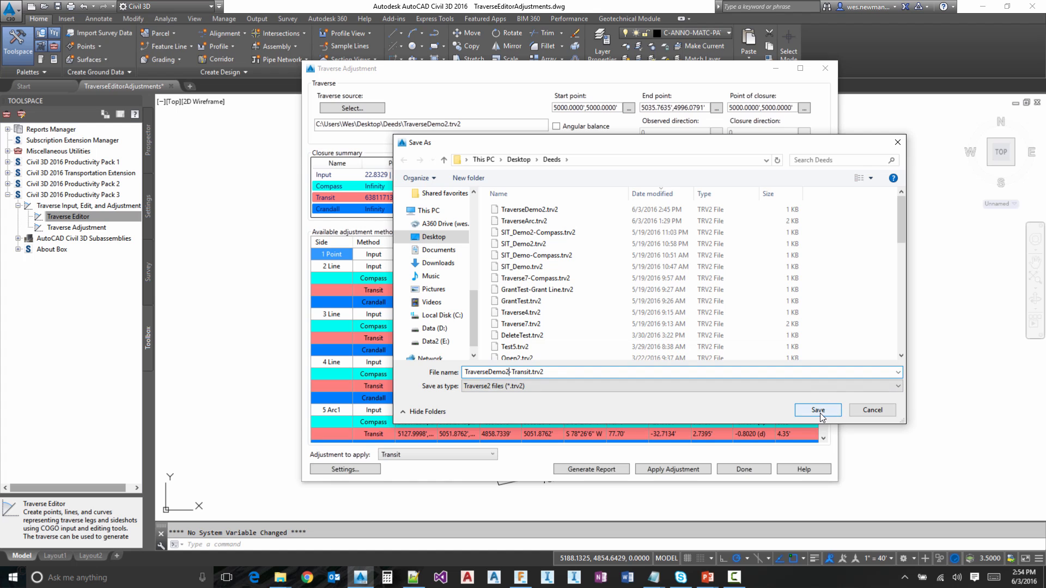
left_click(817, 409)
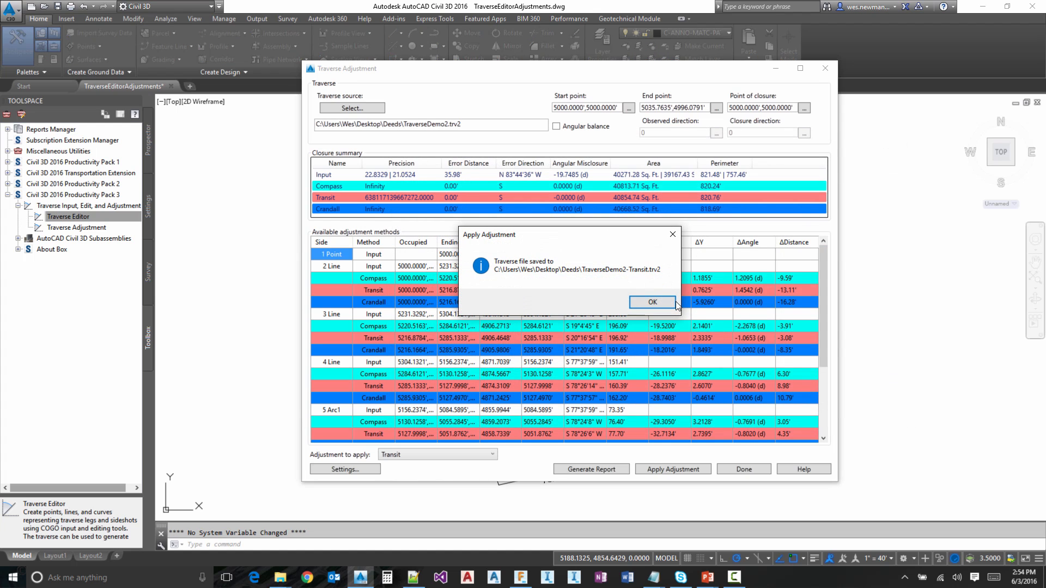
left_click(651, 303)
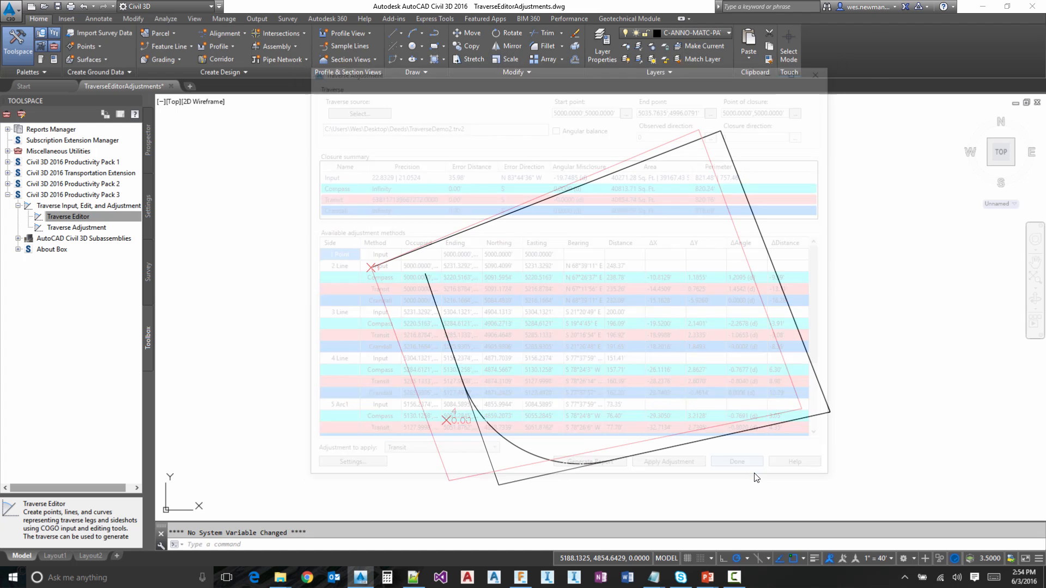
Close the Traverse Adjustment dialog to draw the Transit-adjusted linework, then clear the selection.
left_click(737, 461)
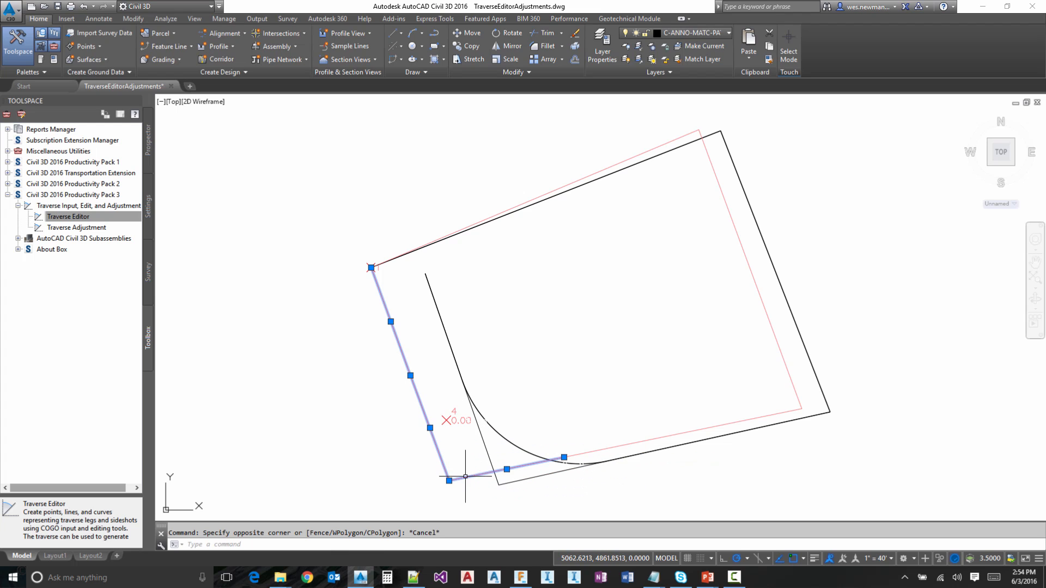
key("Escape")
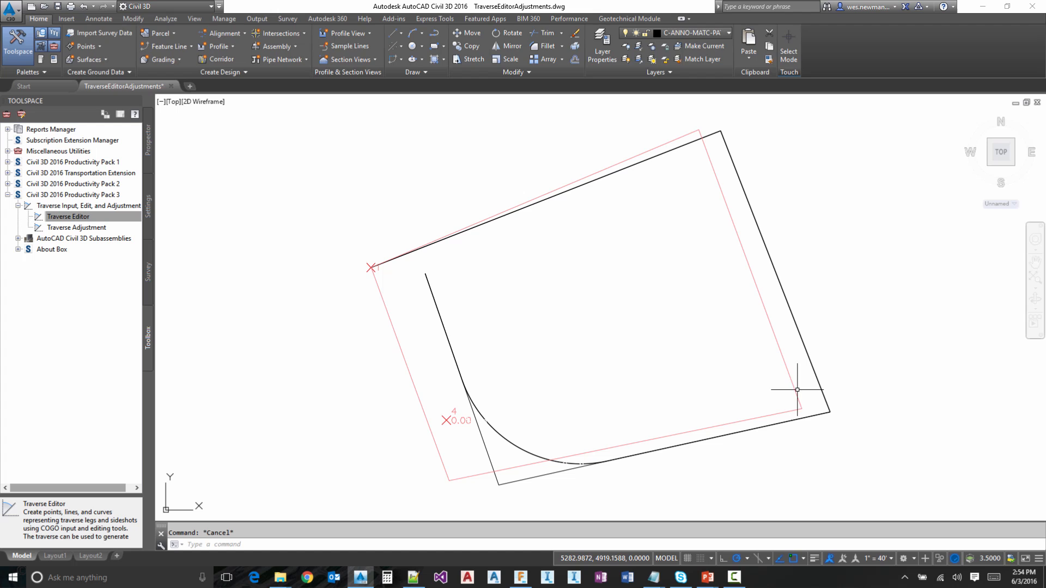
mouse_move(689, 355)
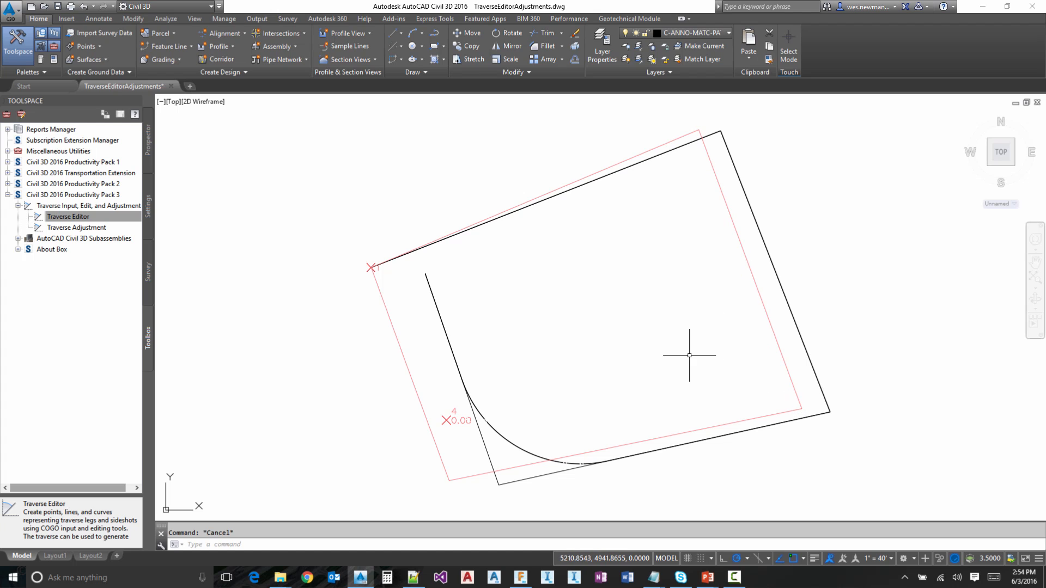
mouse_move(683, 357)
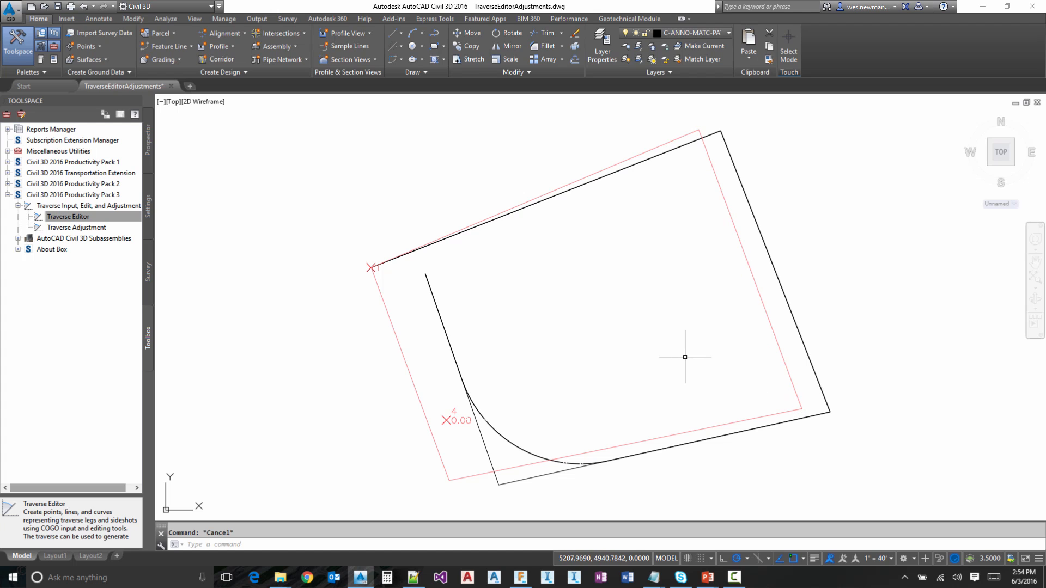